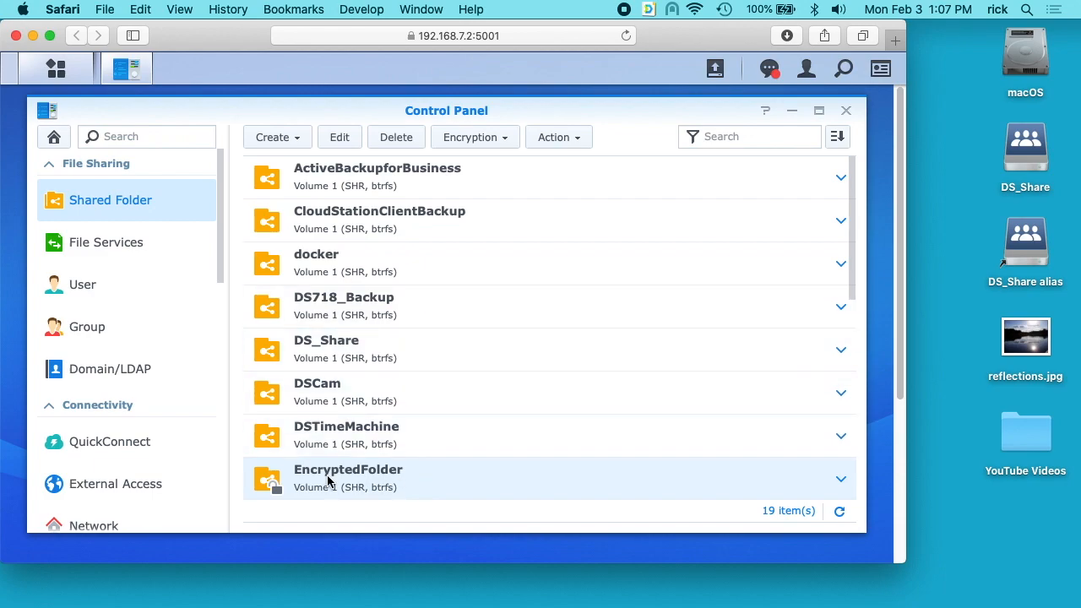
mouse_move(369, 481)
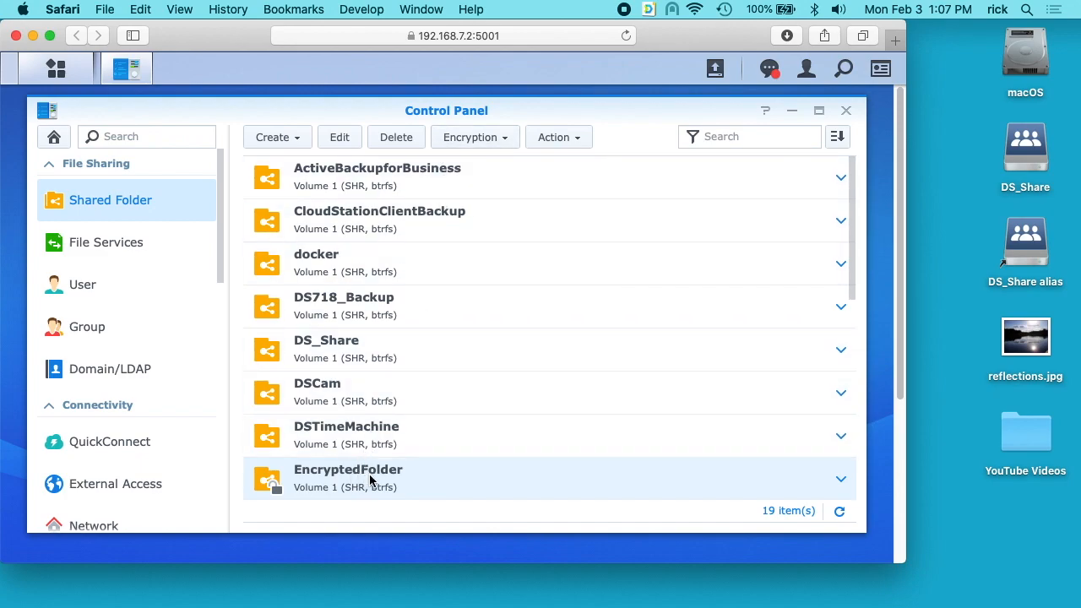
mouse_move(486, 473)
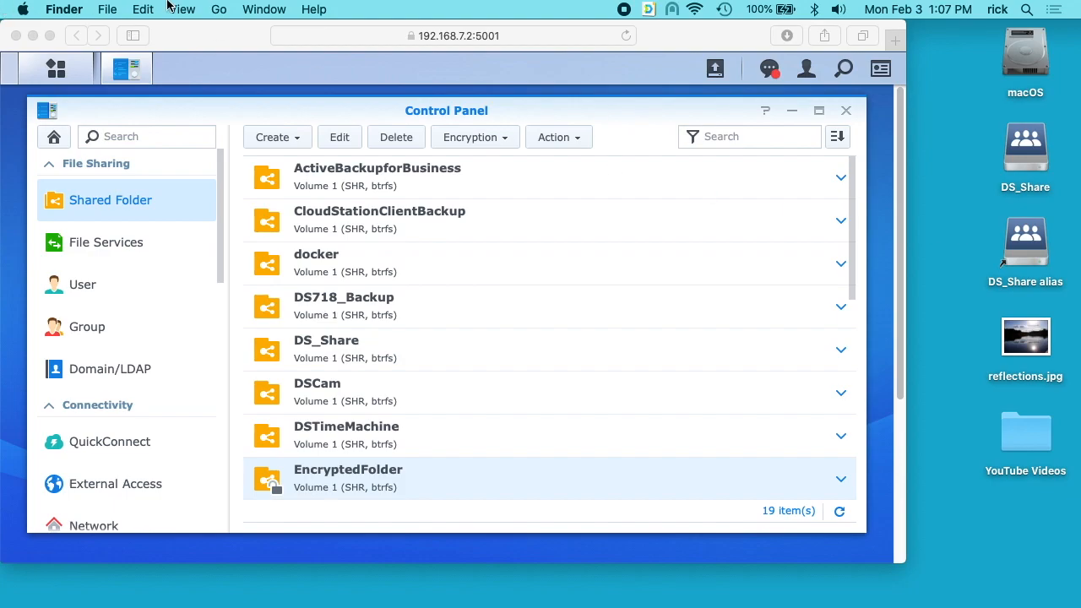
Step: Connect to DS918 over SMB in Finder, mount EncryptedFolder, then close its window and check the volume's options
left_click(218, 10)
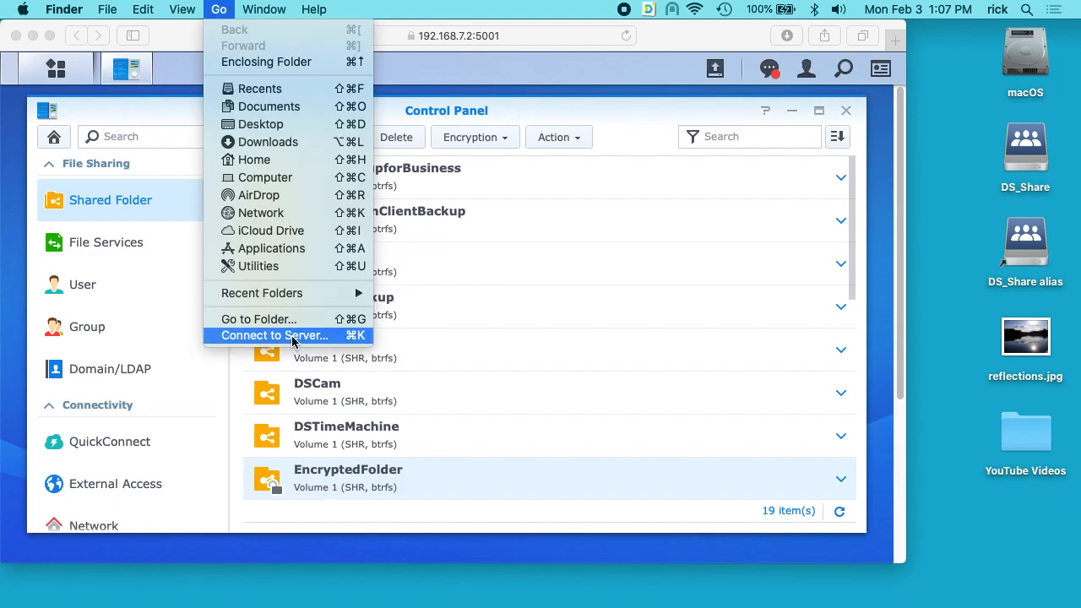
left_click(273, 336)
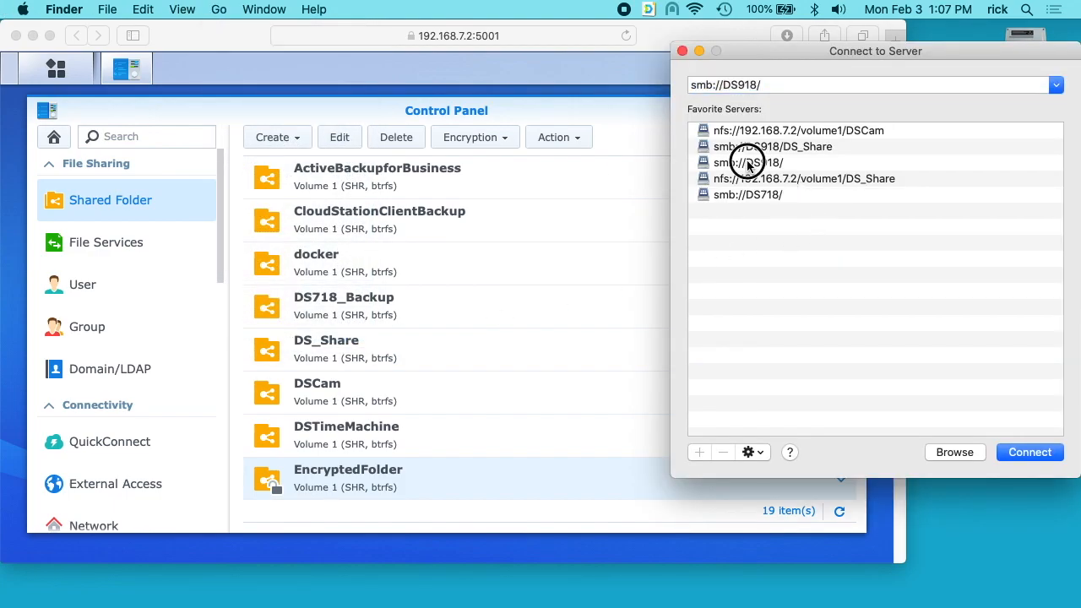
left_click(1030, 452)
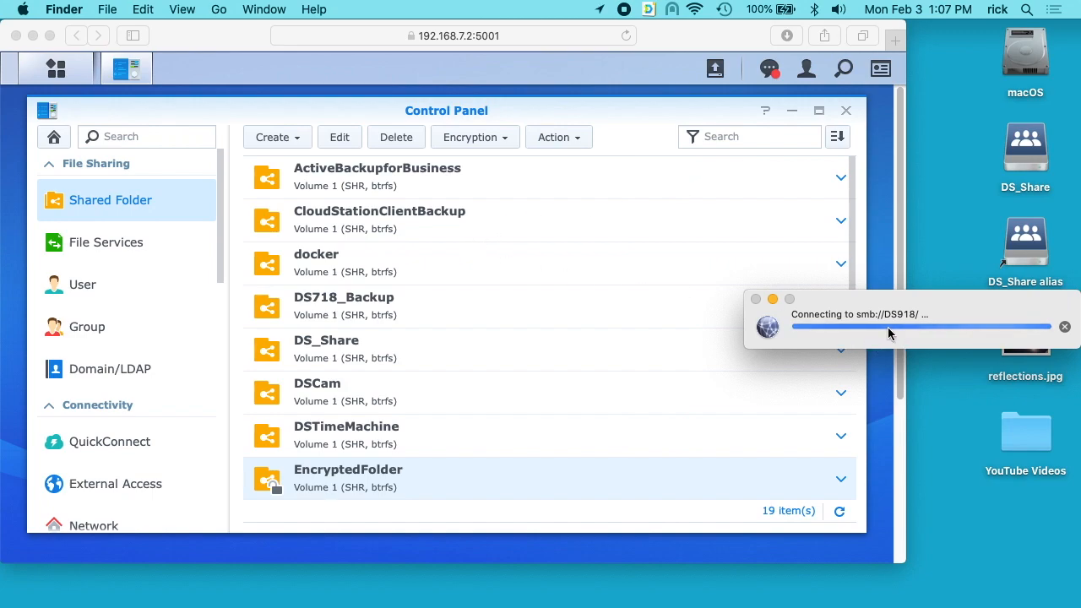
mouse_move(923, 325)
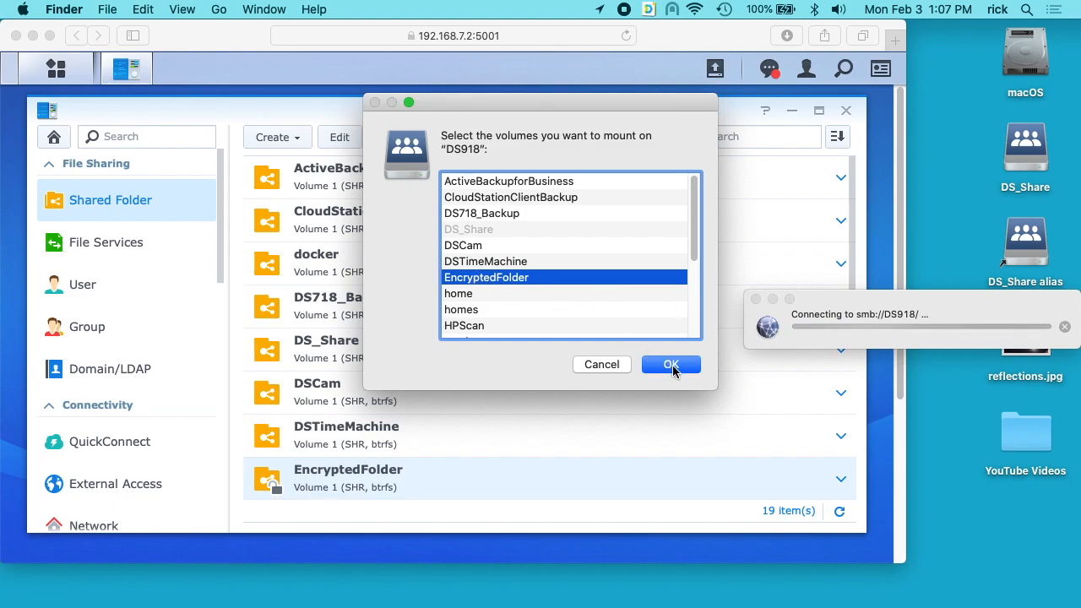
left_click(671, 364)
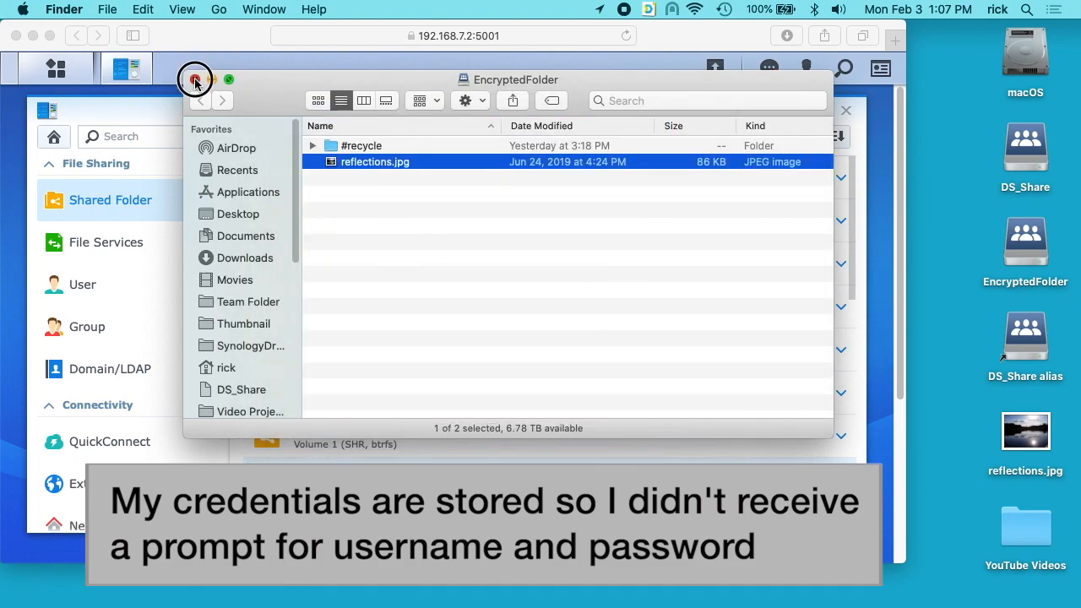
left_click(196, 79)
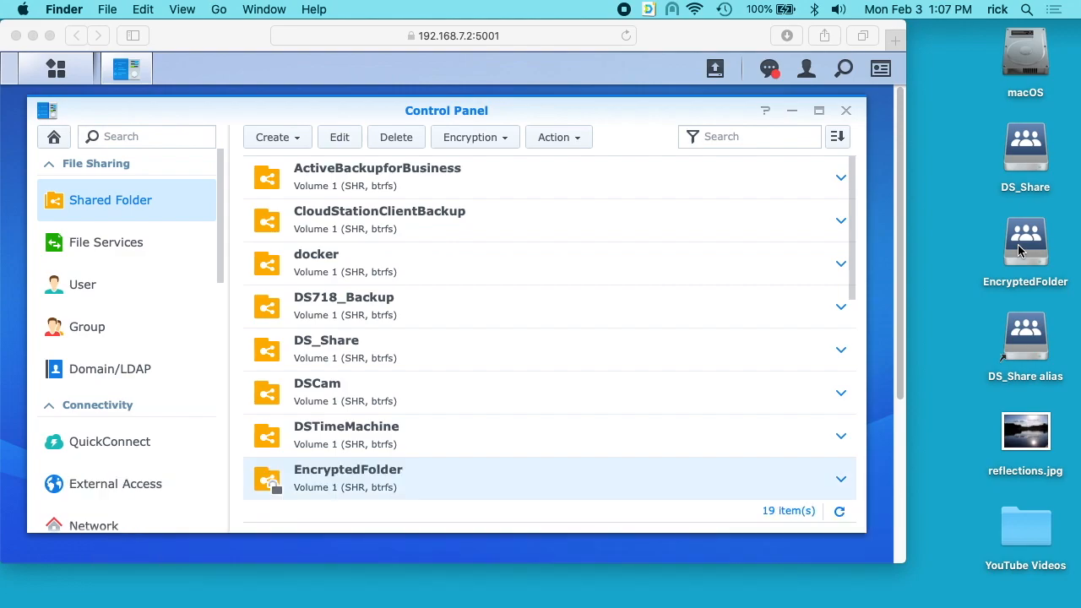
right_click(1026, 242)
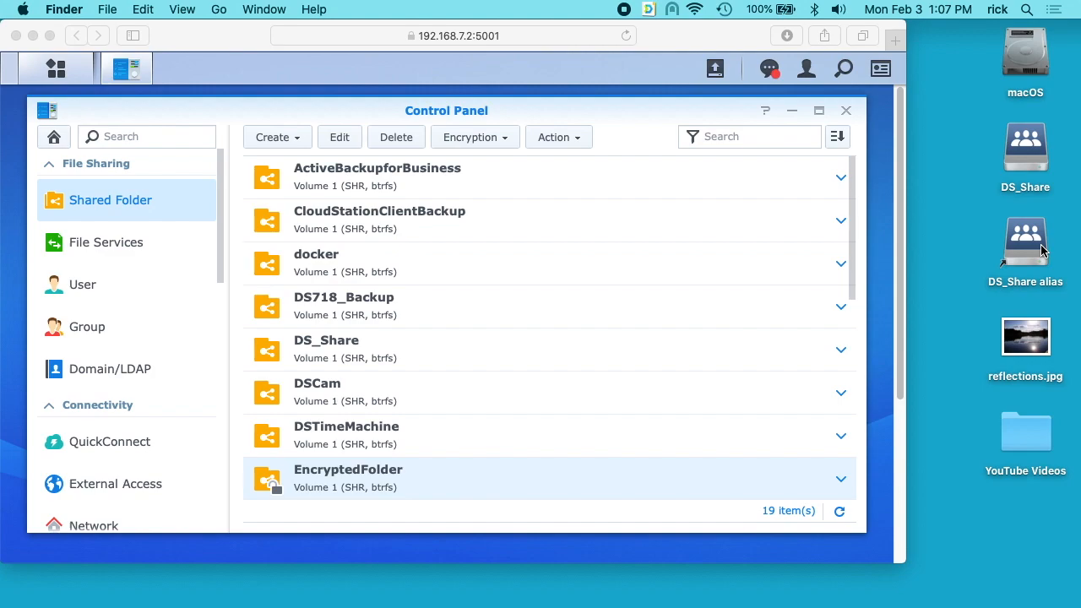
mouse_move(999, 282)
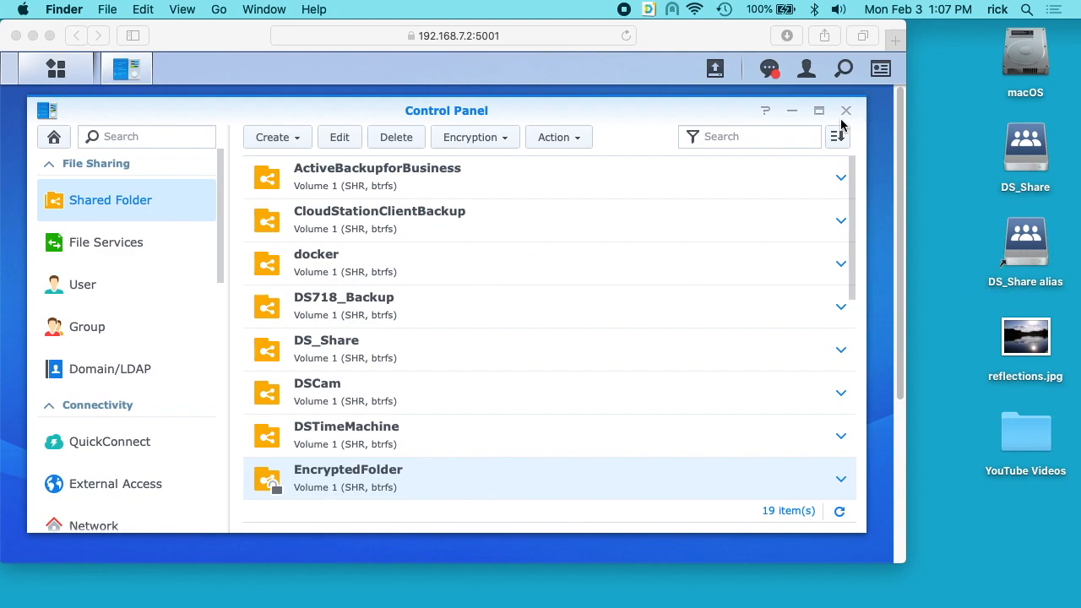
Step: Return to the Control Panel overview and review the SMB/AFP/NFS settings under File Services
left_click(446, 111)
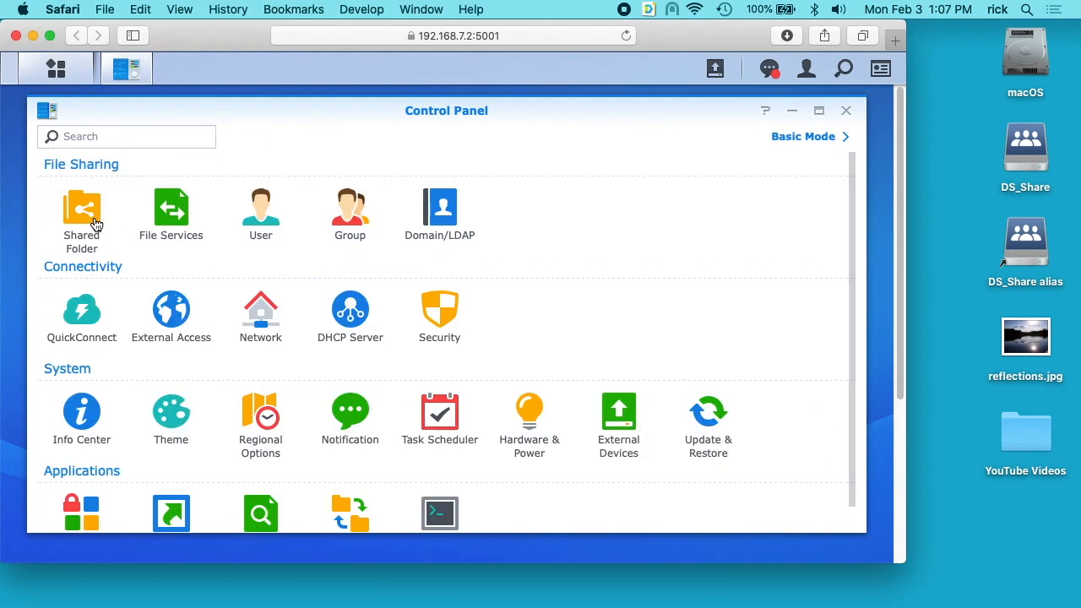
left_click(170, 209)
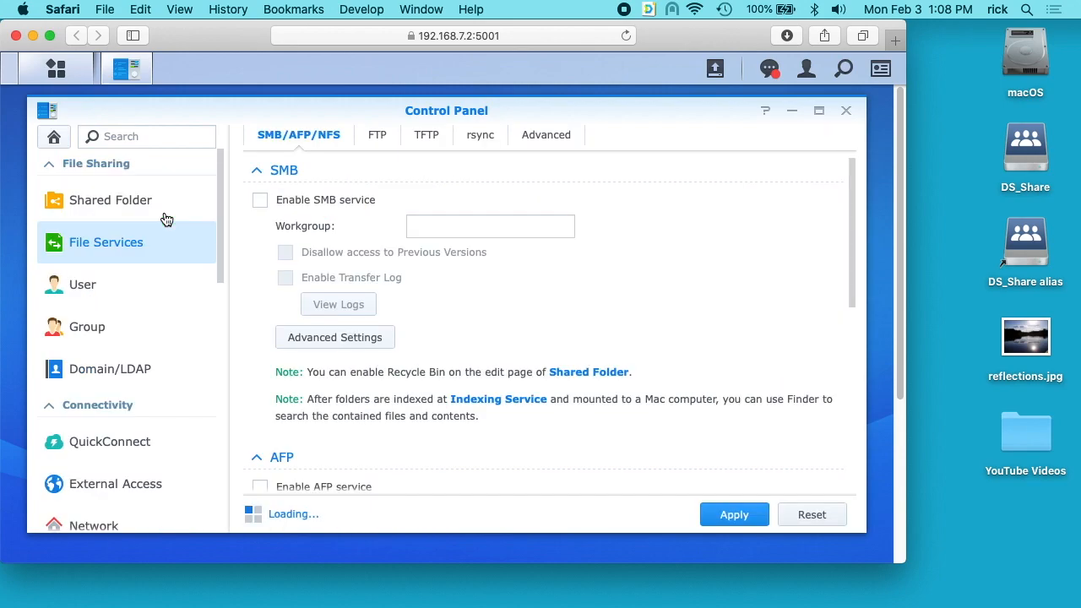
left_click(260, 200)
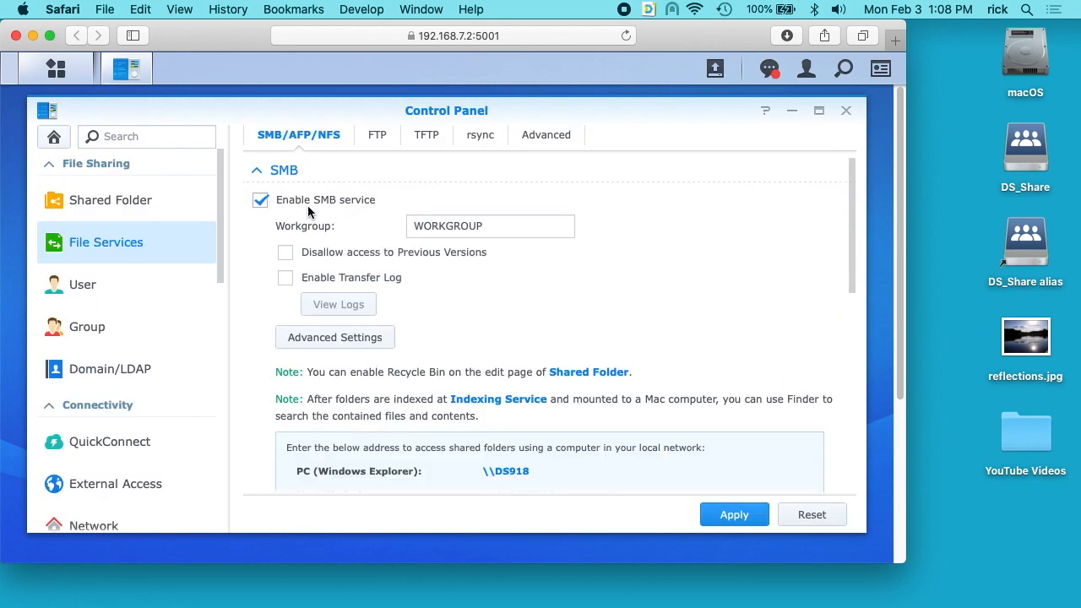
scroll("down", 3)
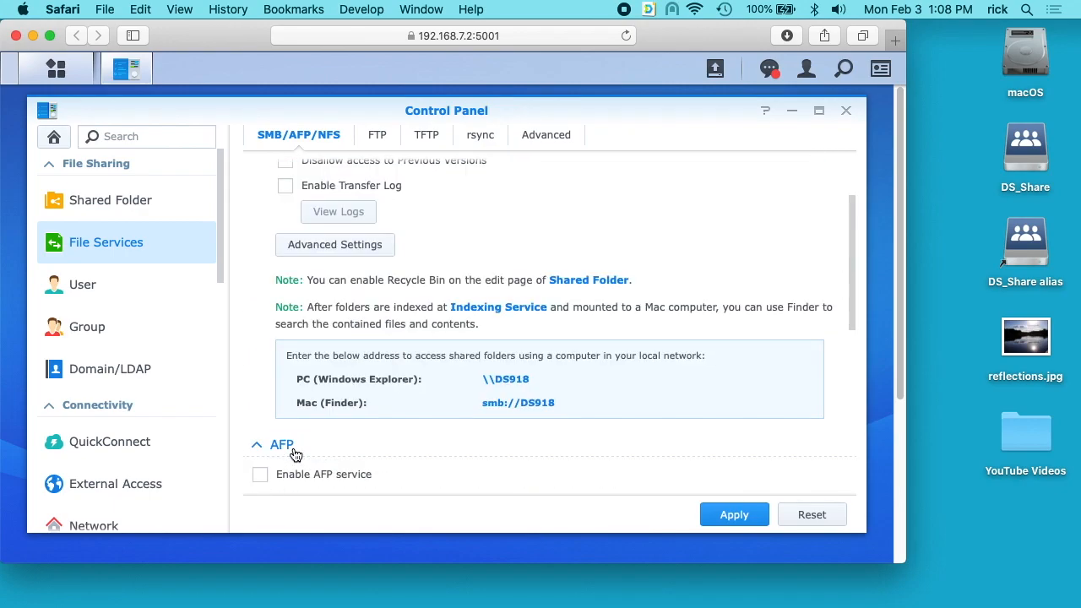
scroll("up", 3)
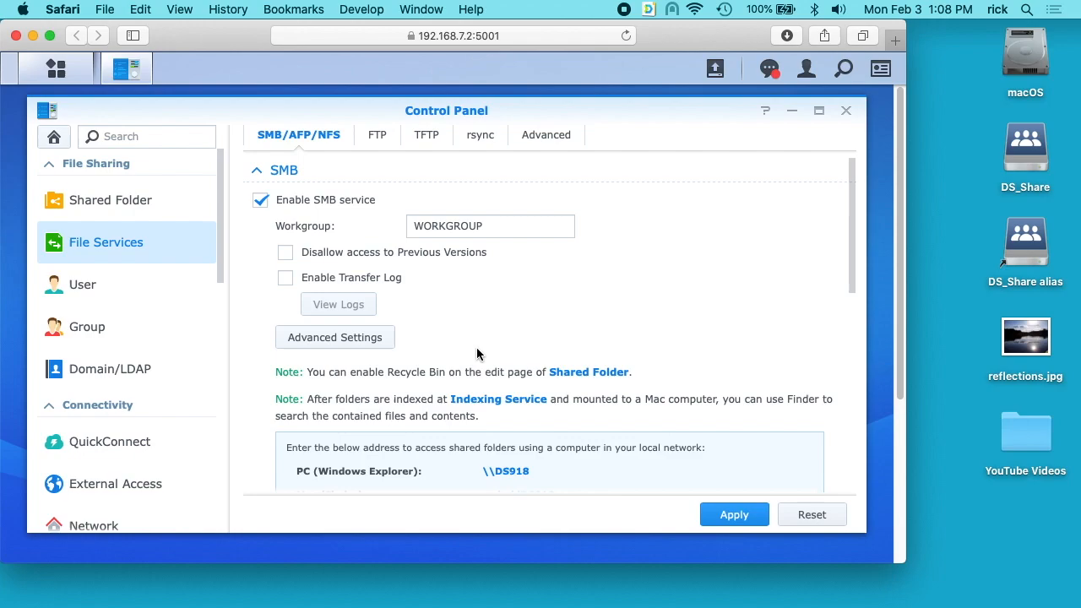
Step: Bring up the SMB Advanced Settings showing SMB3 maximum, SMB1 minimum and automatic transport encryption
left_click(334, 337)
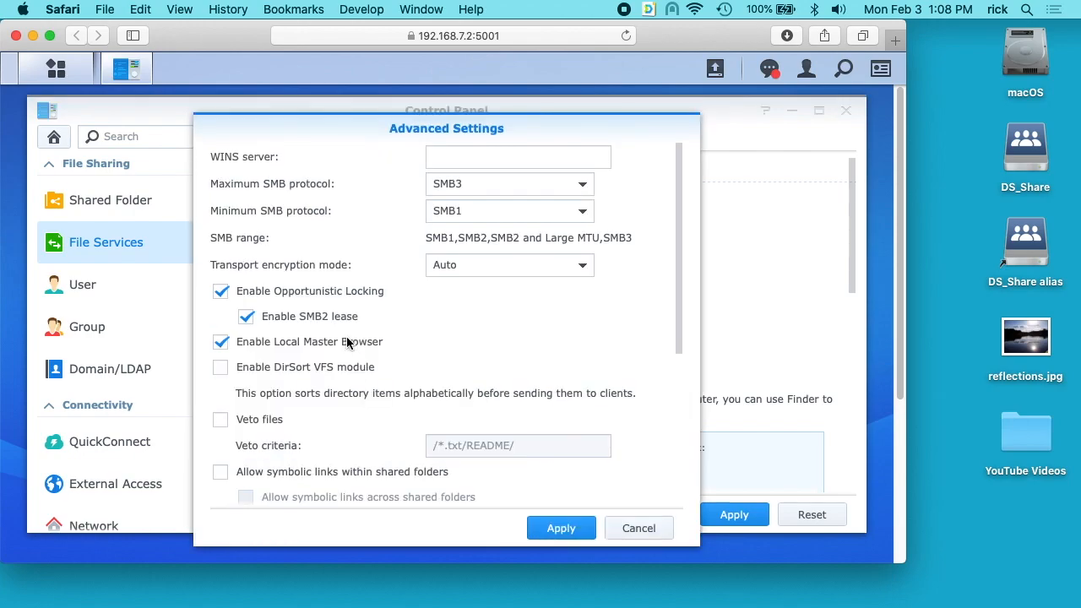
mouse_move(277, 276)
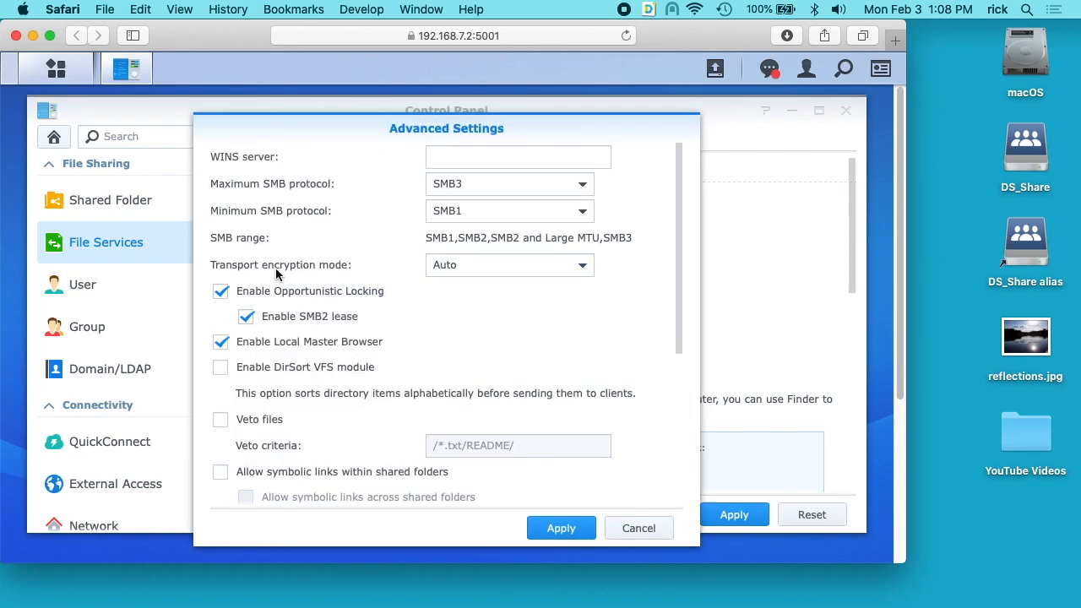
mouse_move(509, 268)
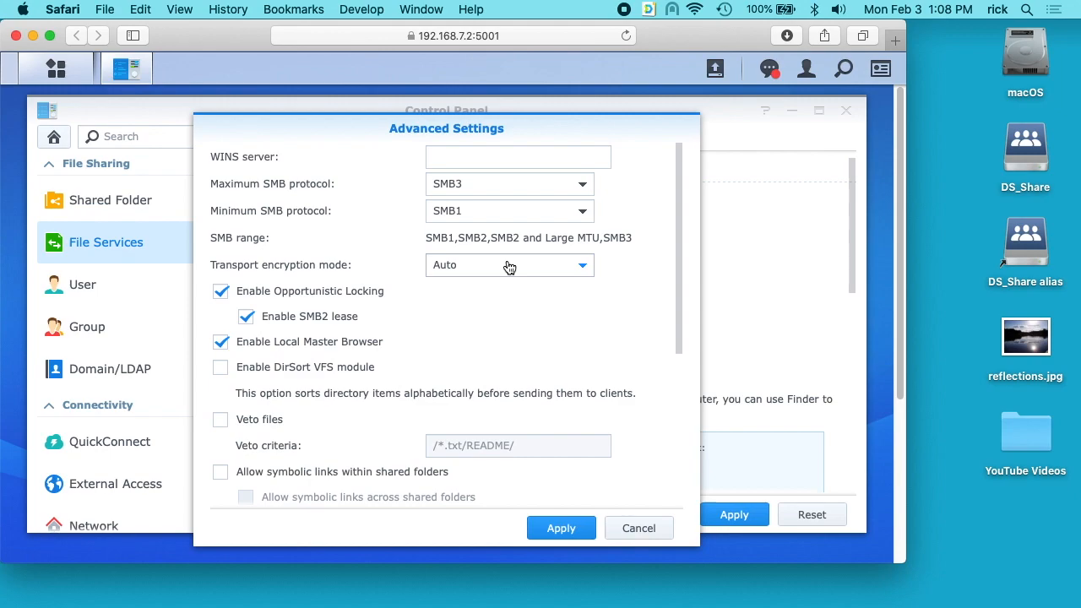
mouse_move(582, 271)
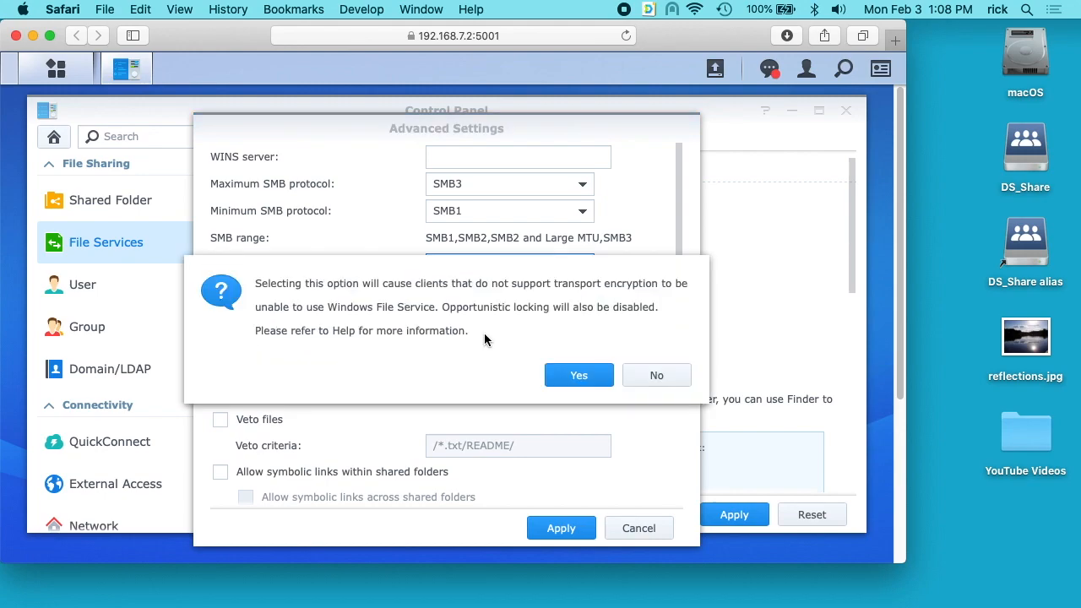
mouse_move(338, 304)
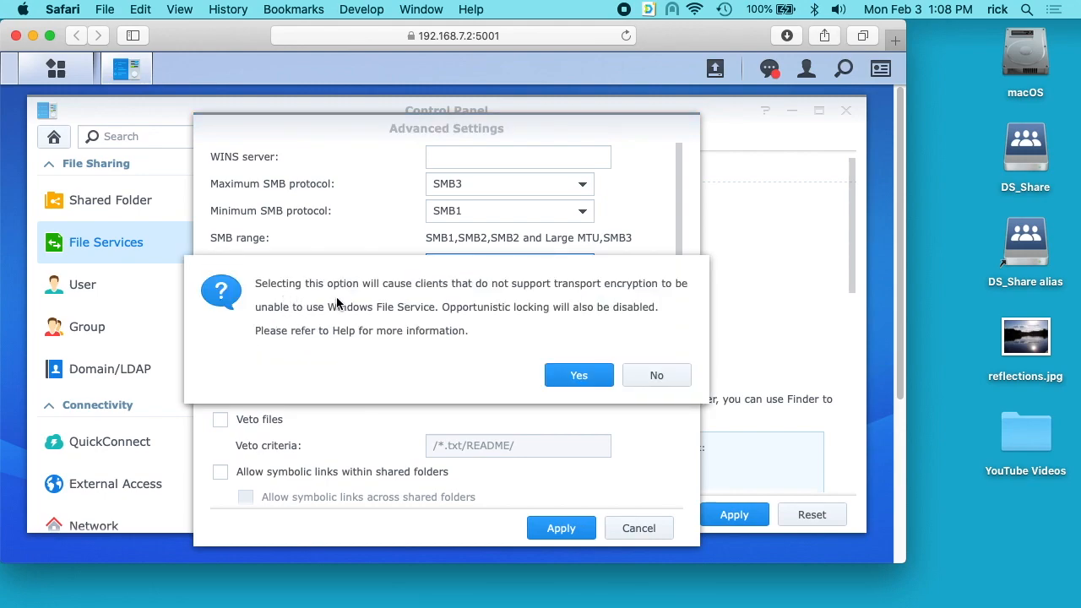
mouse_move(370, 325)
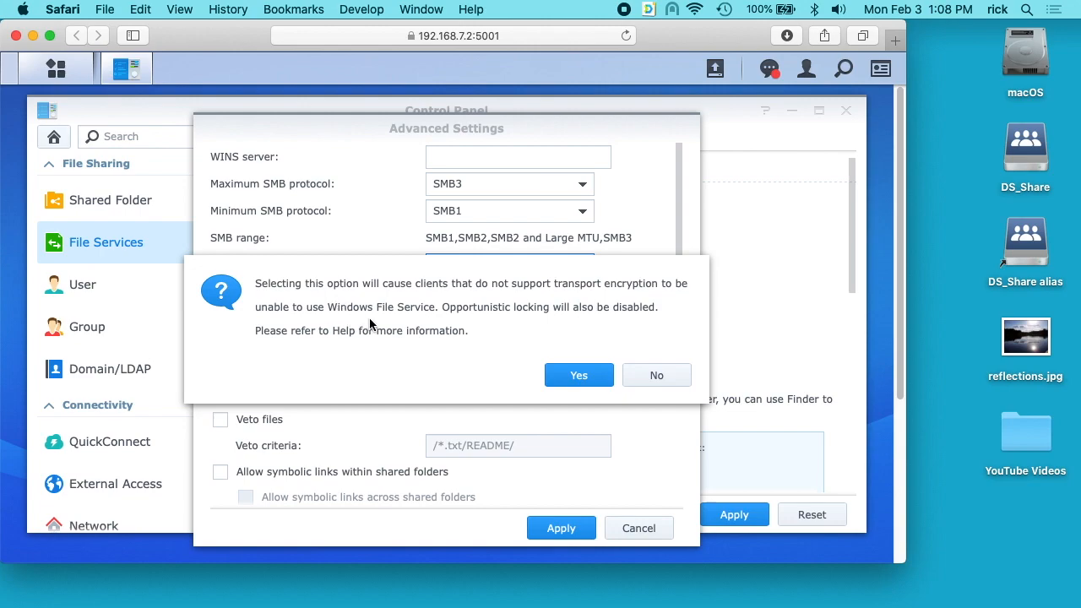
mouse_move(504, 332)
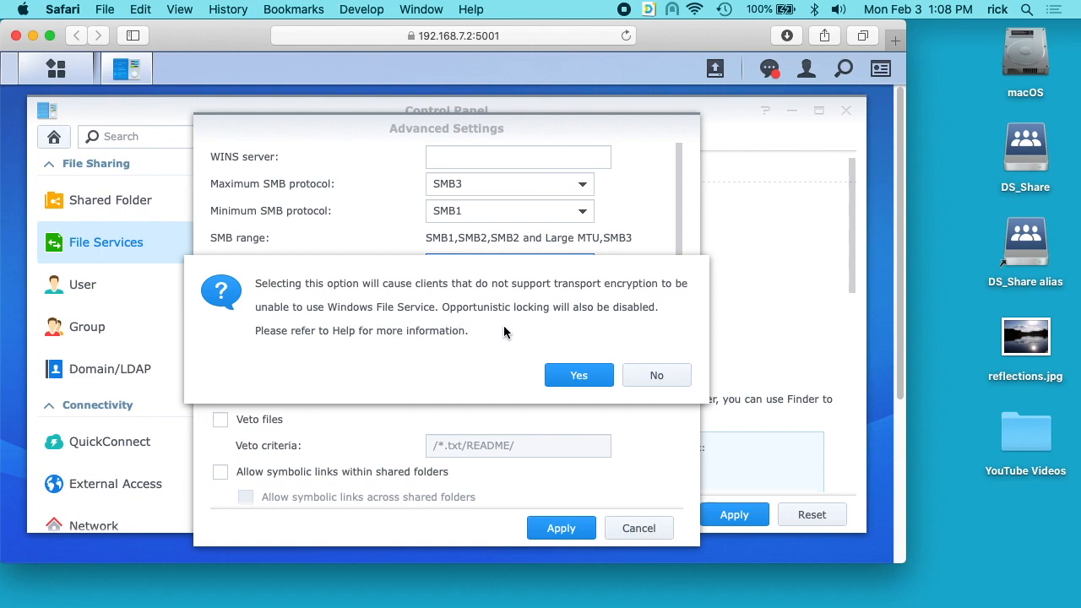
mouse_move(349, 355)
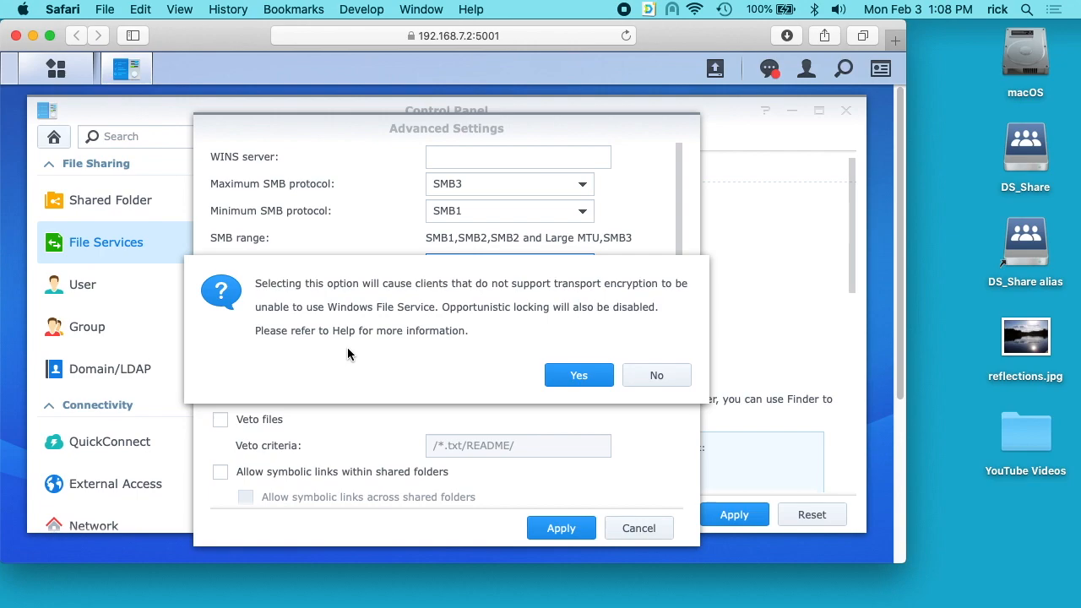
left_click(578, 375)
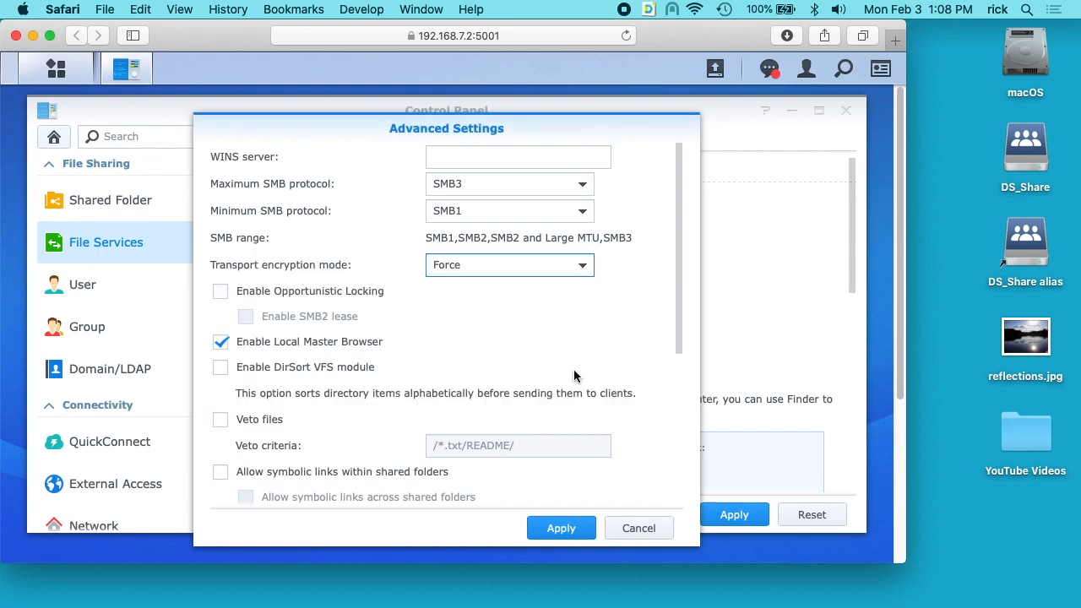
mouse_move(281, 322)
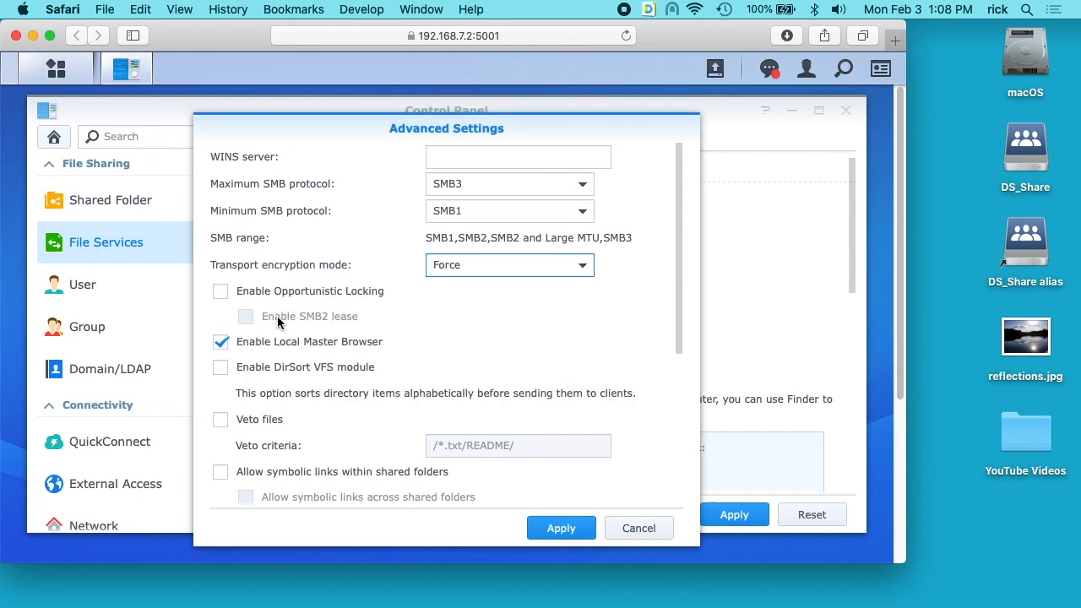
left_click(722, 9)
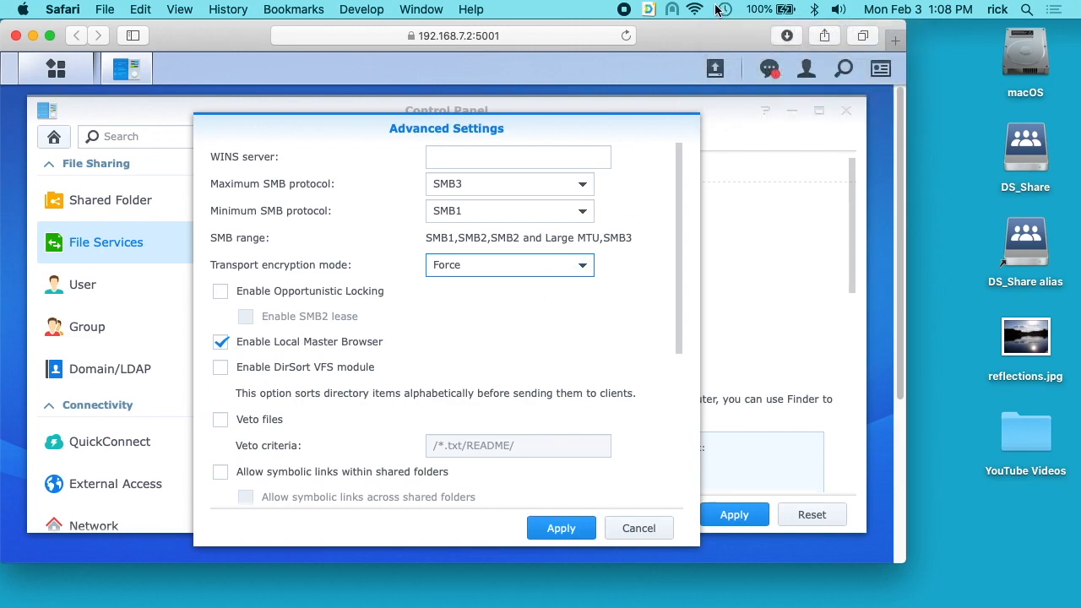
mouse_move(752, 7)
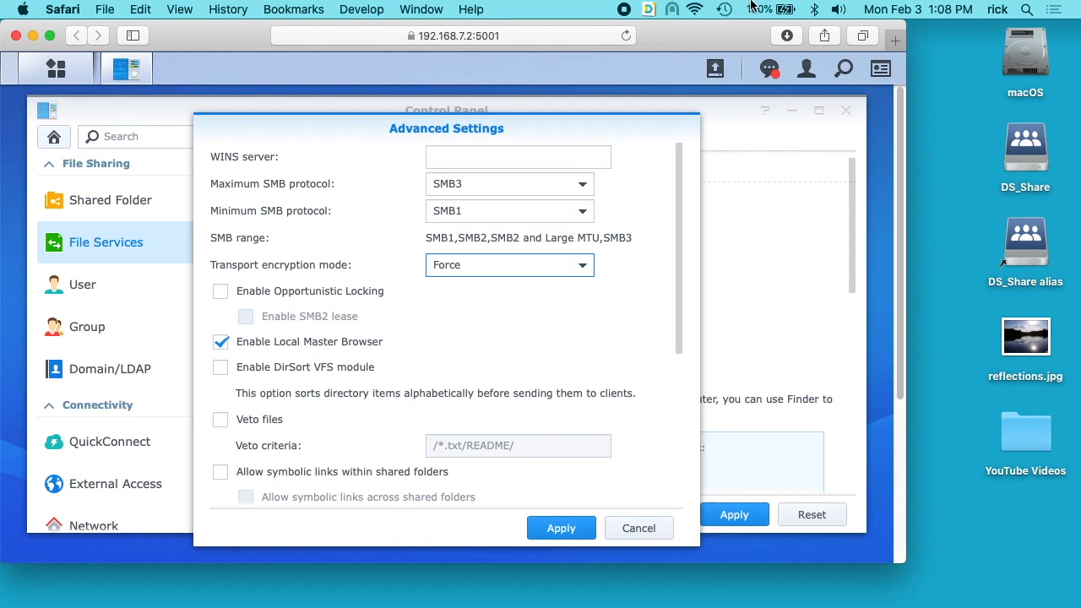
mouse_move(752, 7)
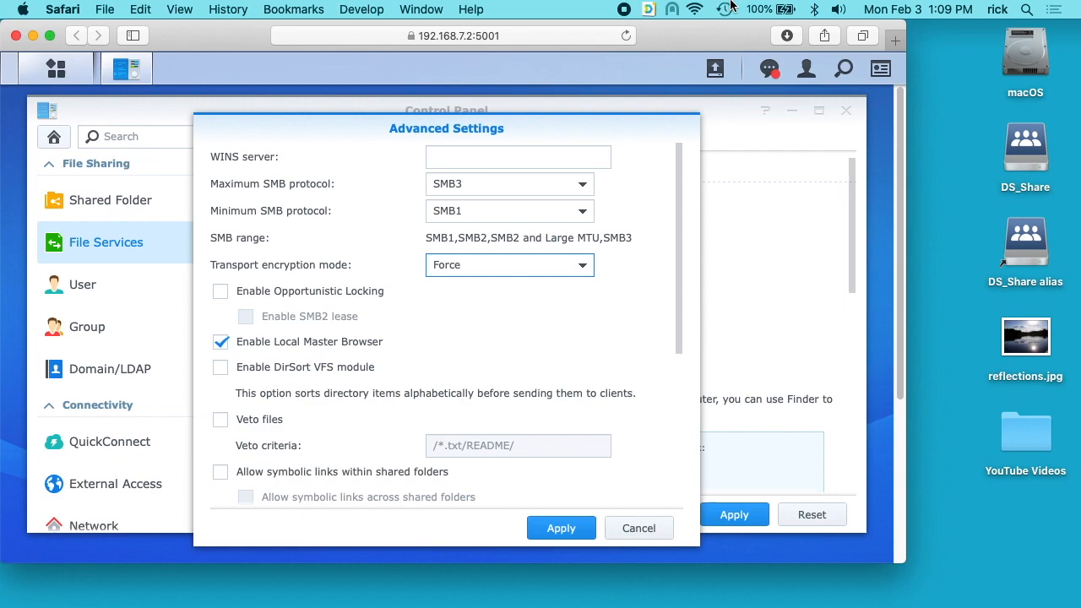
mouse_move(680, 123)
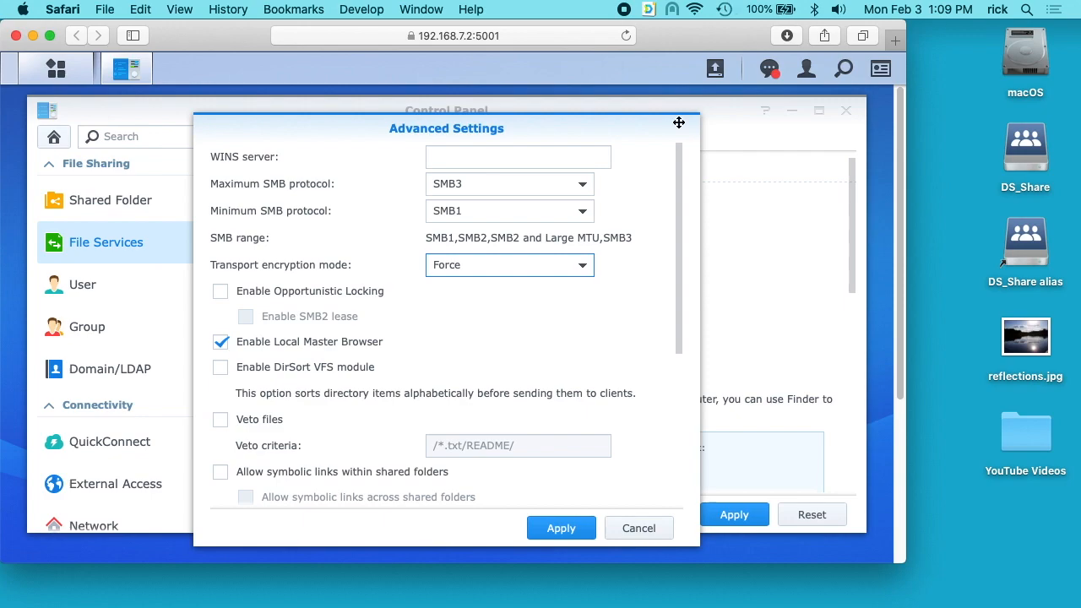
mouse_move(533, 276)
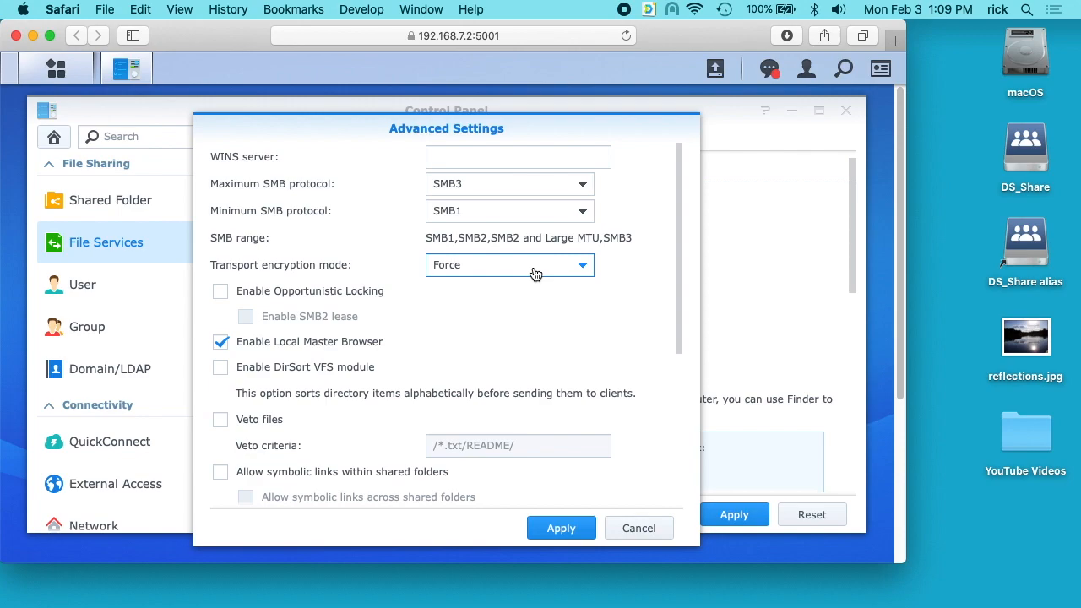
mouse_move(547, 279)
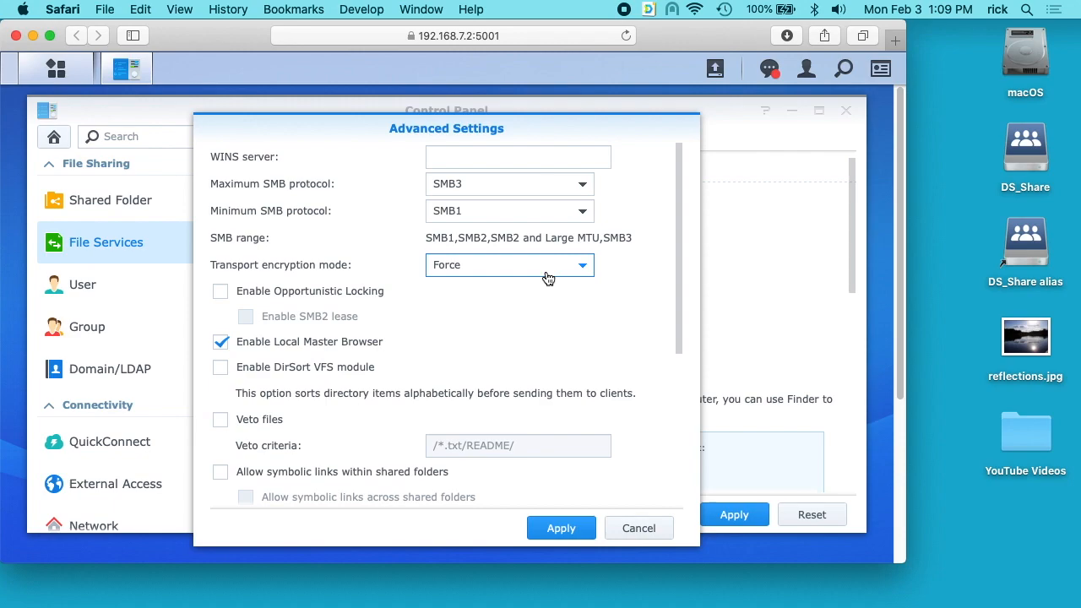
mouse_move(589, 397)
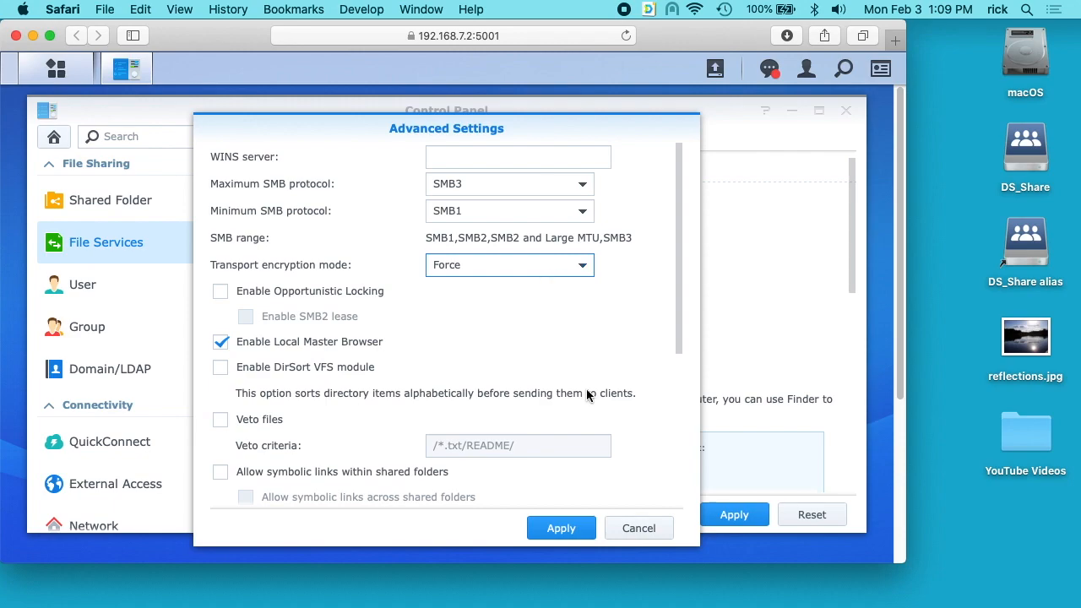
Step: Apply forced SMB transport encryption, accept the network service restart, and close Control Panel
left_click(561, 528)
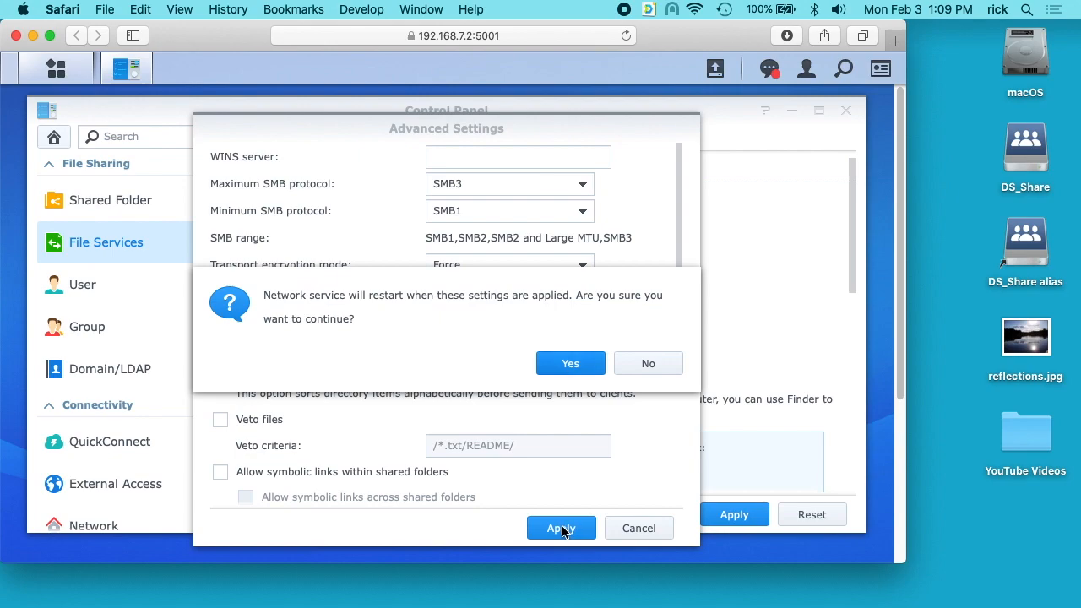
mouse_move(313, 349)
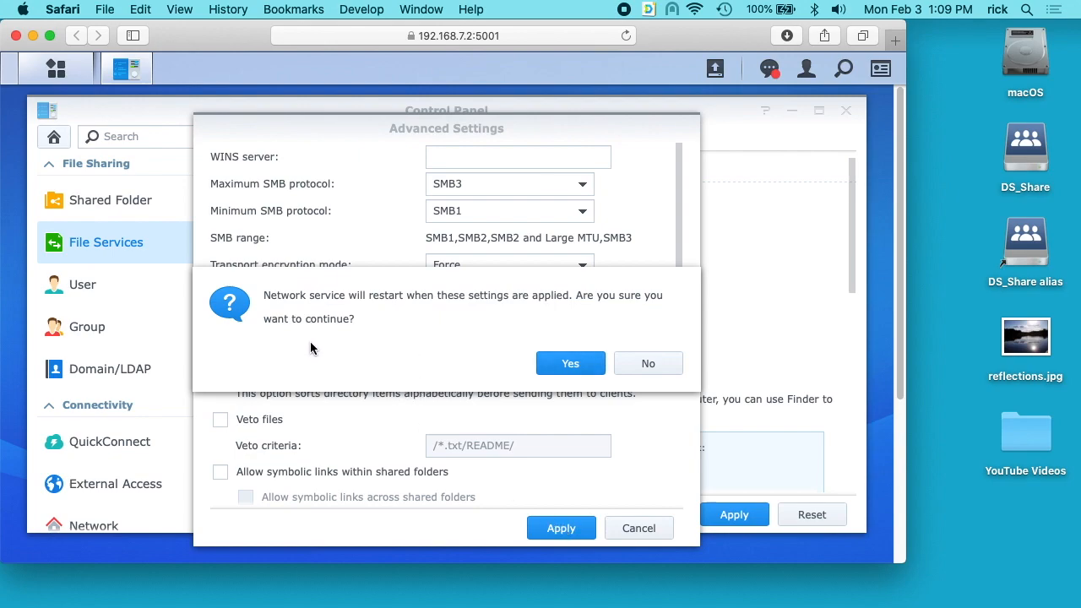
mouse_move(579, 368)
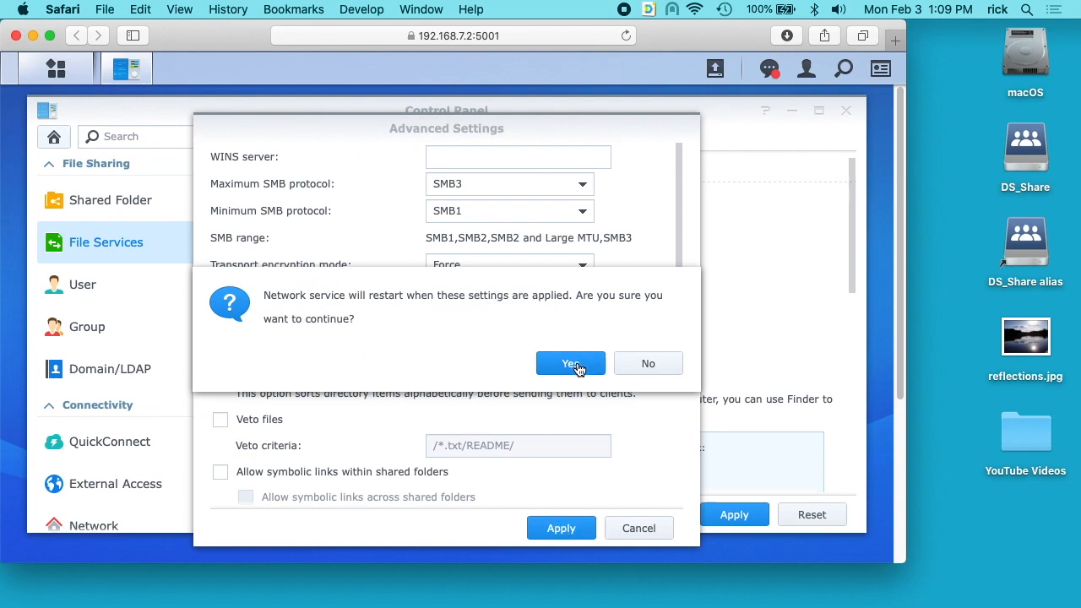
left_click(571, 363)
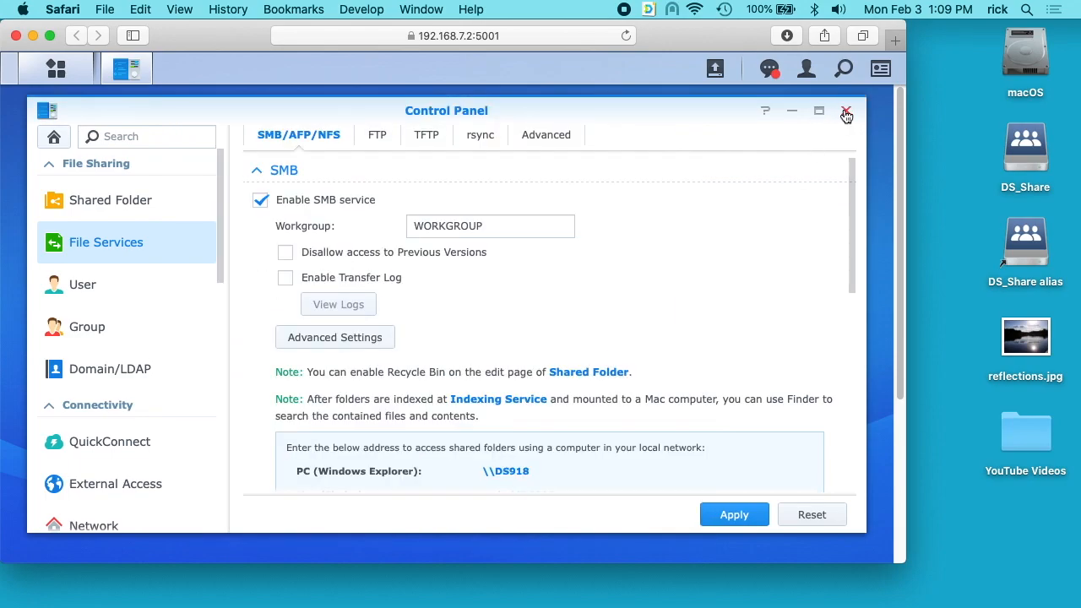
left_click(847, 111)
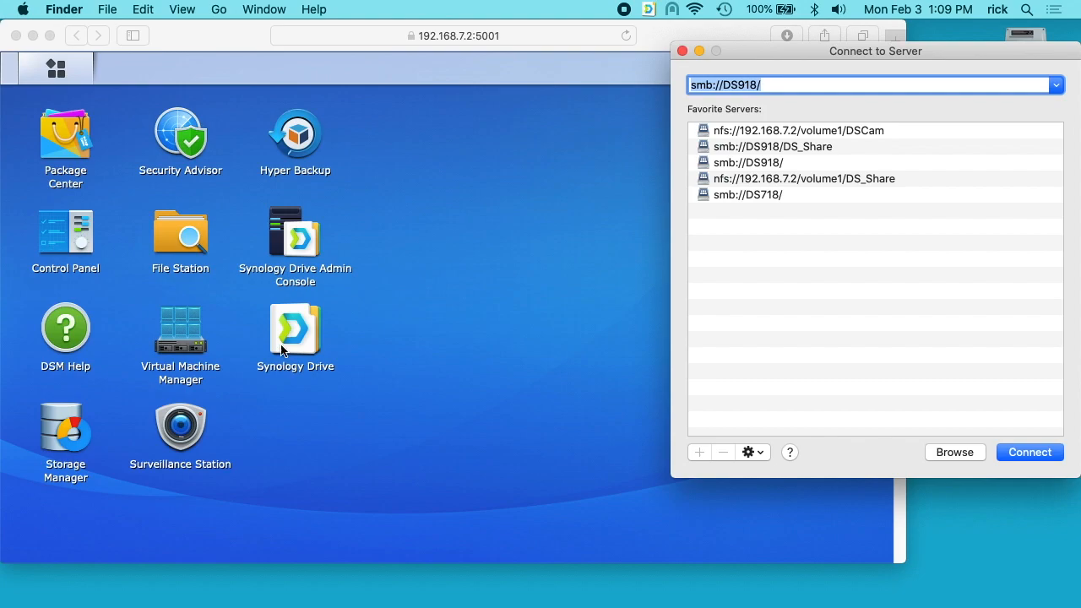
Step: Connect to smb://DS918/, mount the EncryptedFolder share, and bring up Terminal
left_click(1029, 452)
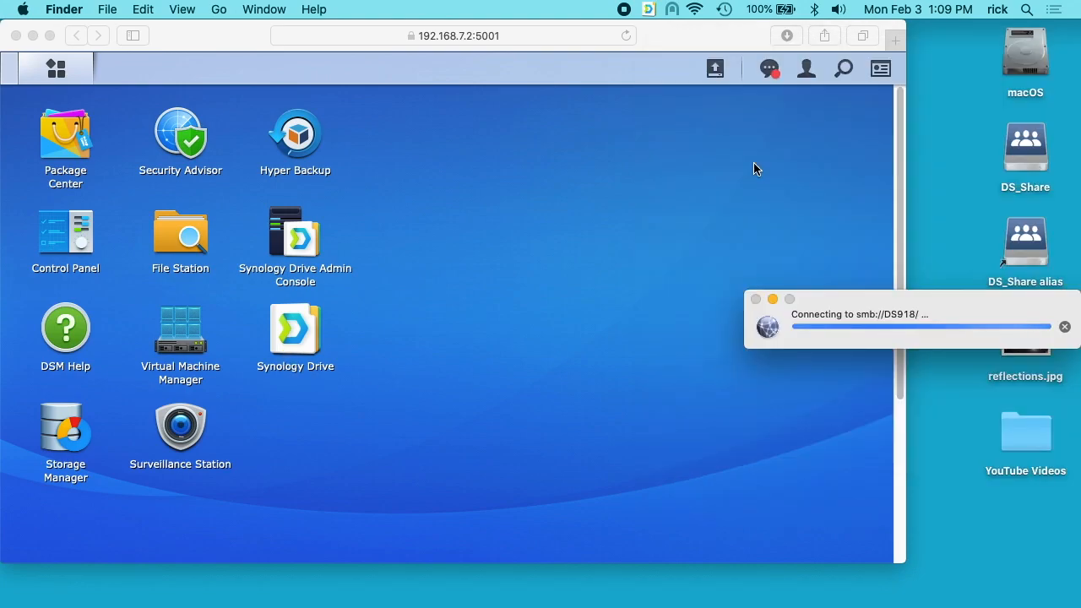
mouse_move(674, 324)
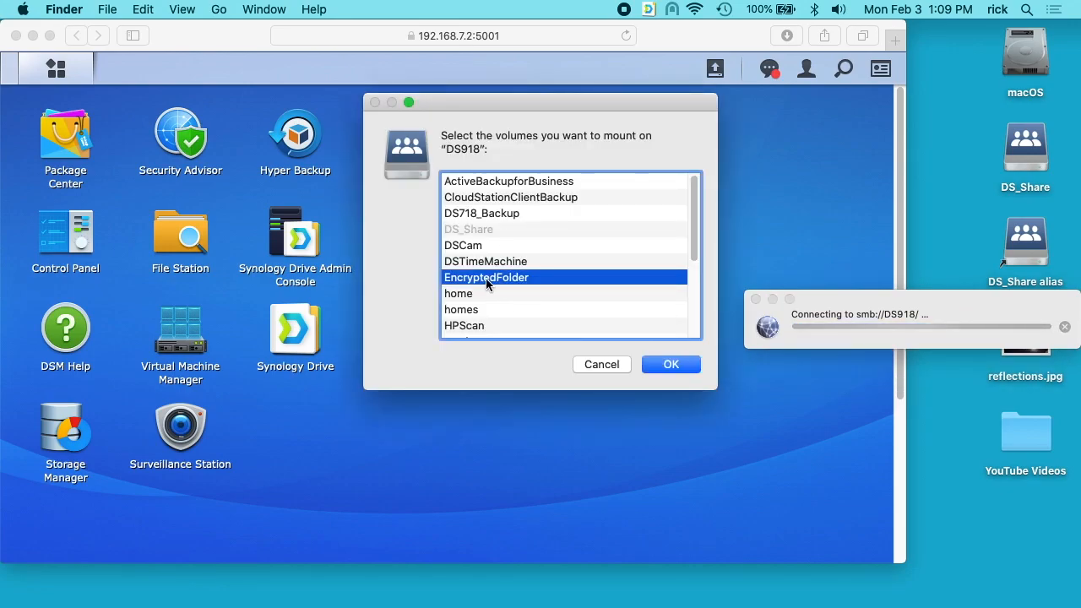
left_click(671, 364)
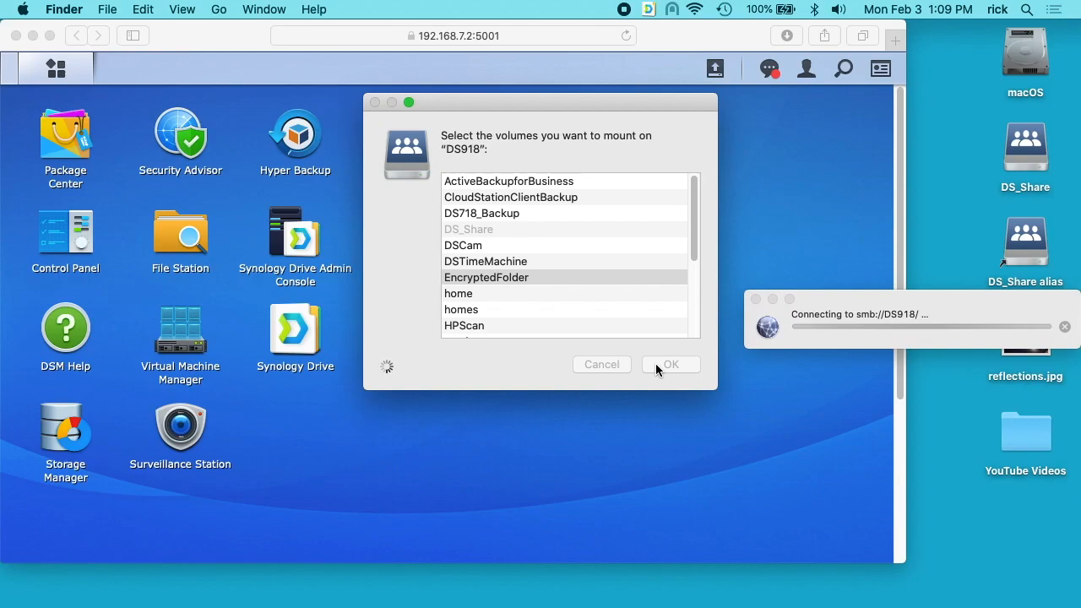
left_click(670, 364)
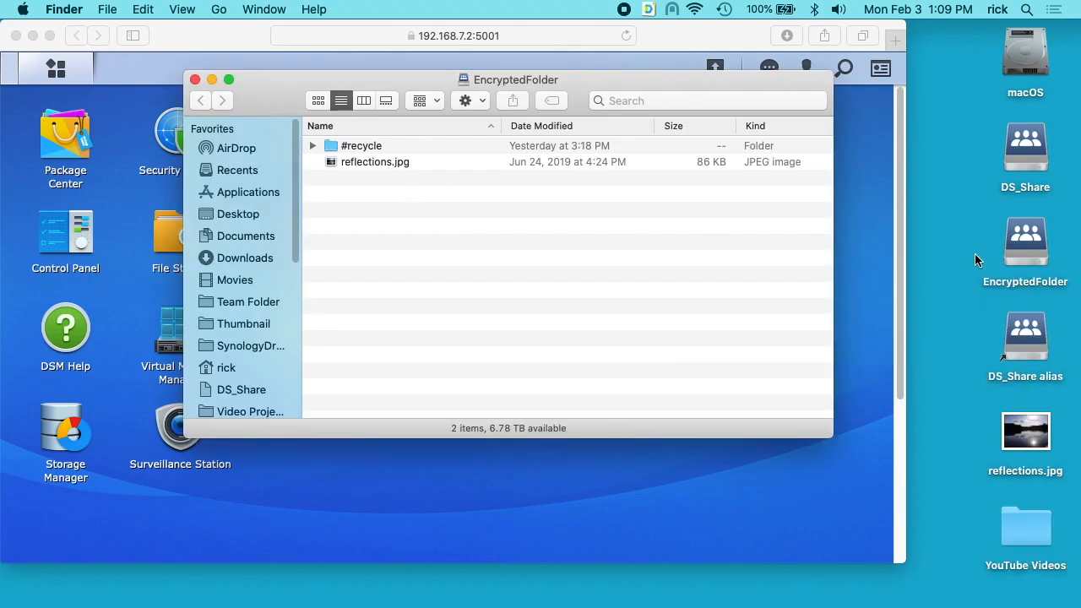
left_click(1025, 245)
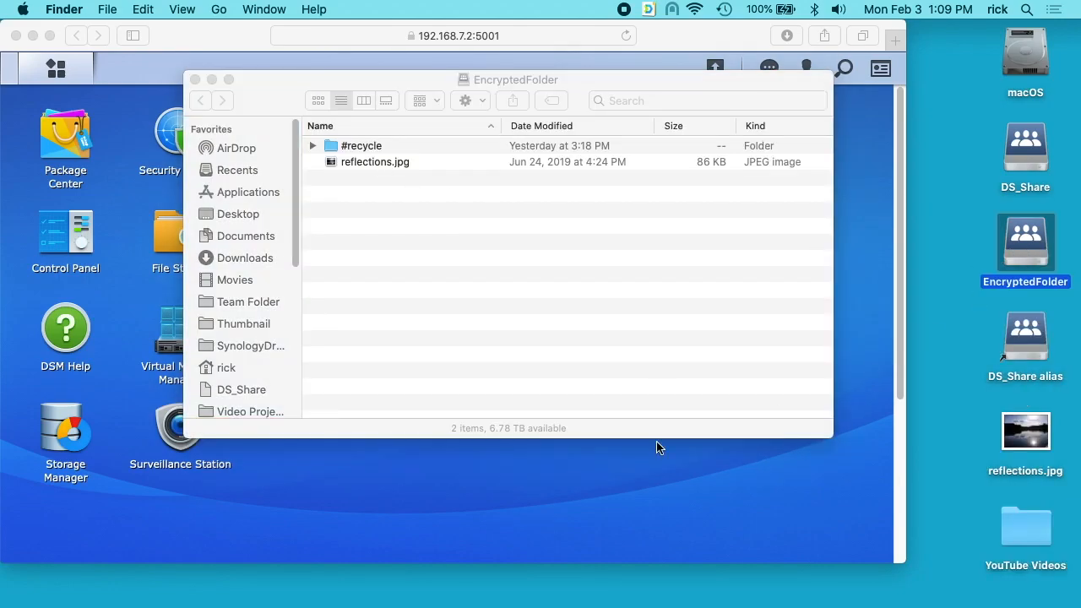
type("terminal")
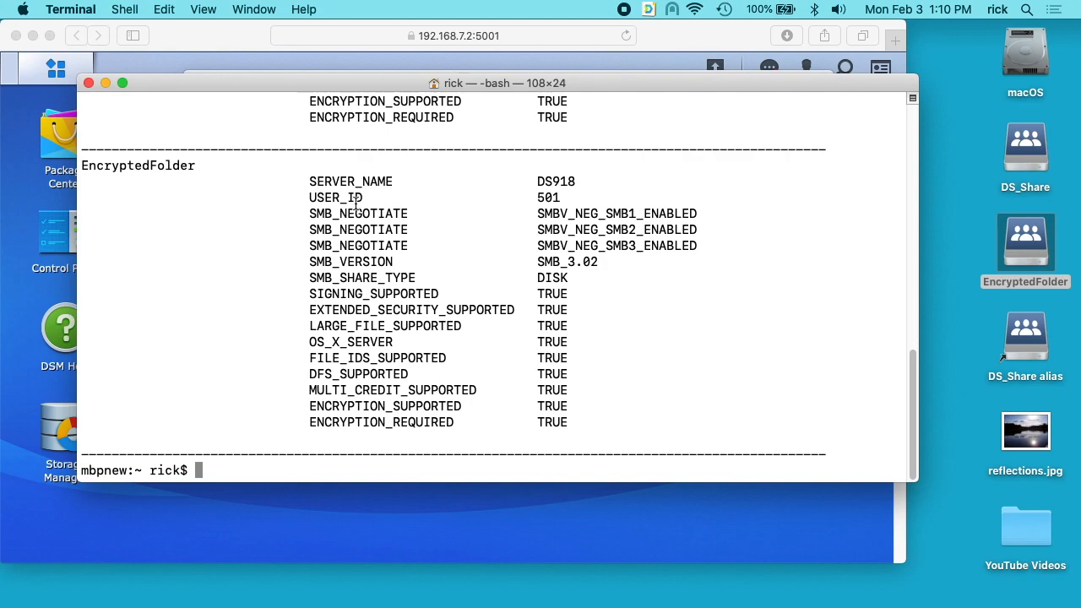
mouse_move(575, 263)
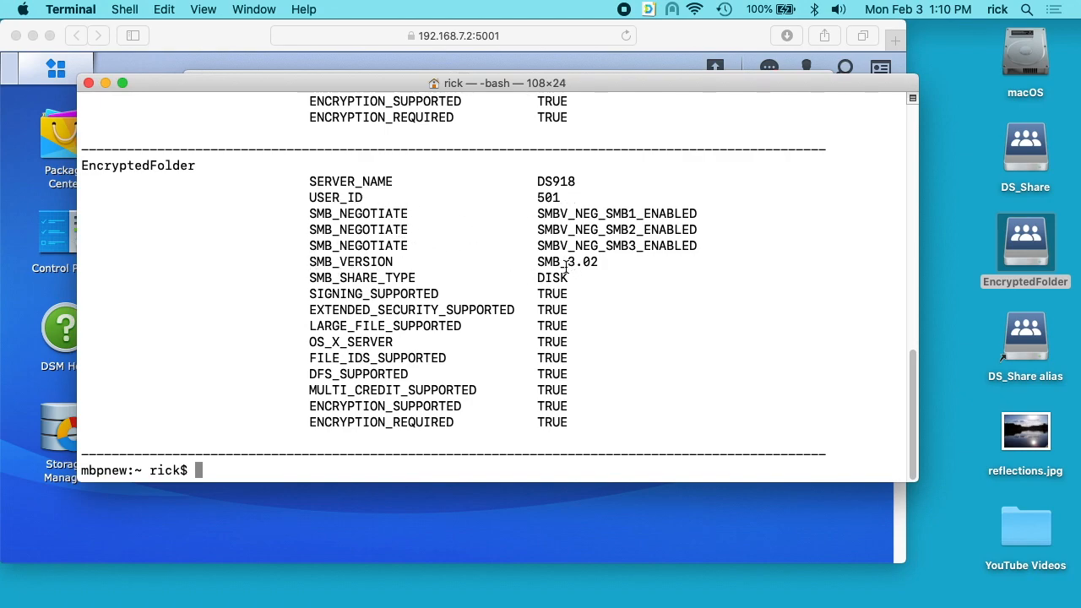
mouse_move(363, 368)
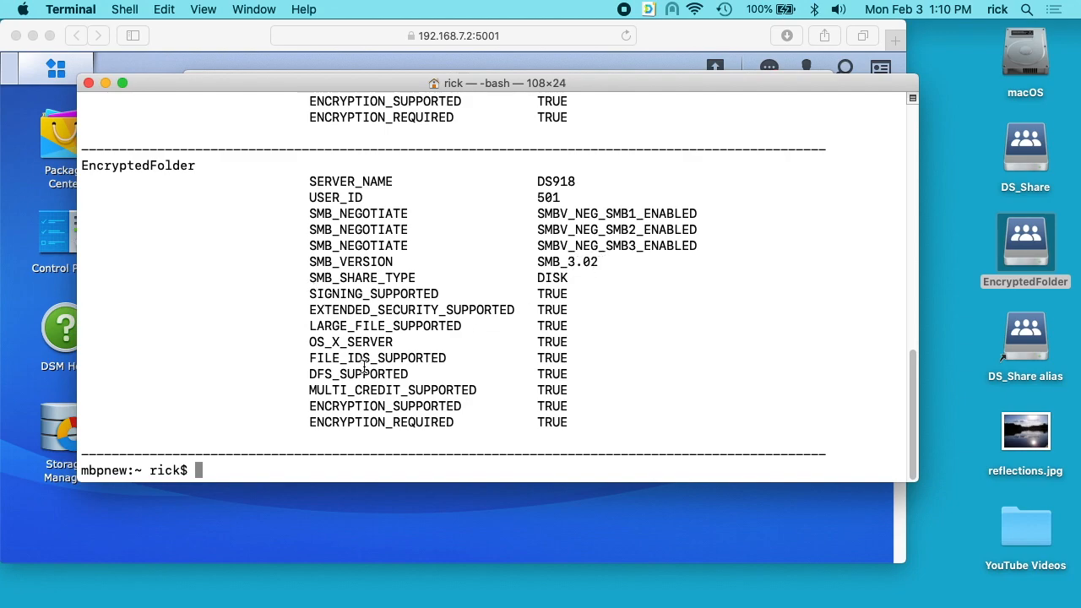
mouse_move(484, 413)
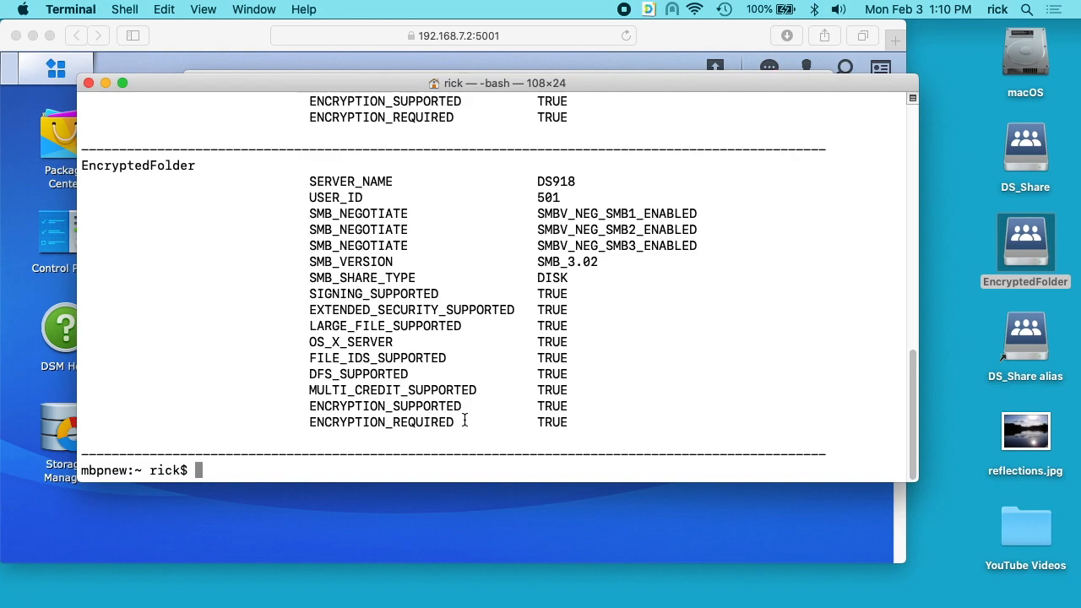
Step: Exit the shell session and open the mounted EncryptedFolder volume from the desktop
type("exit")
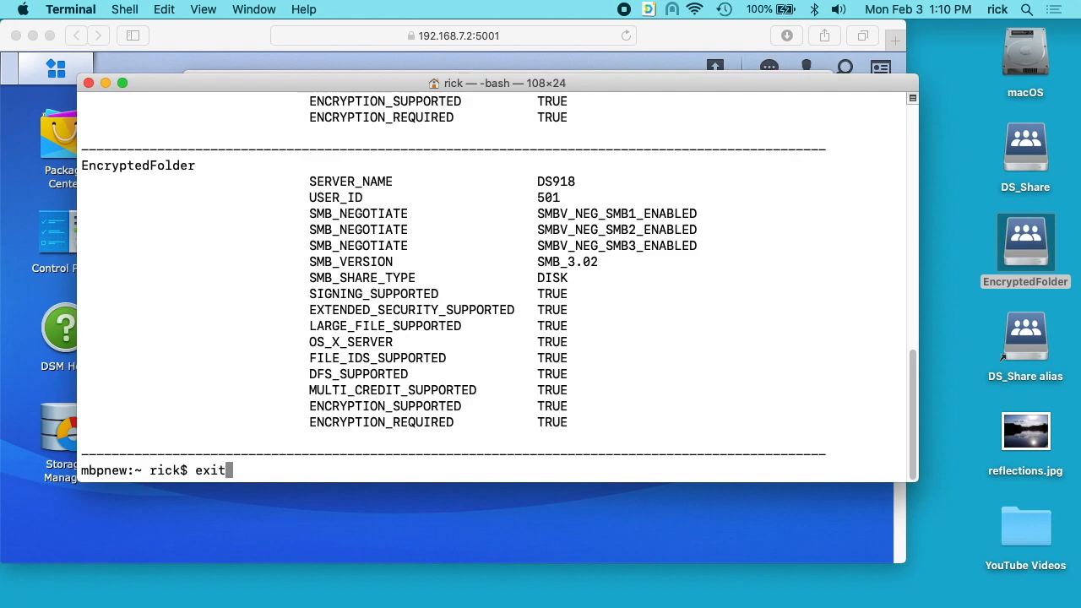
double_click(1025, 243)
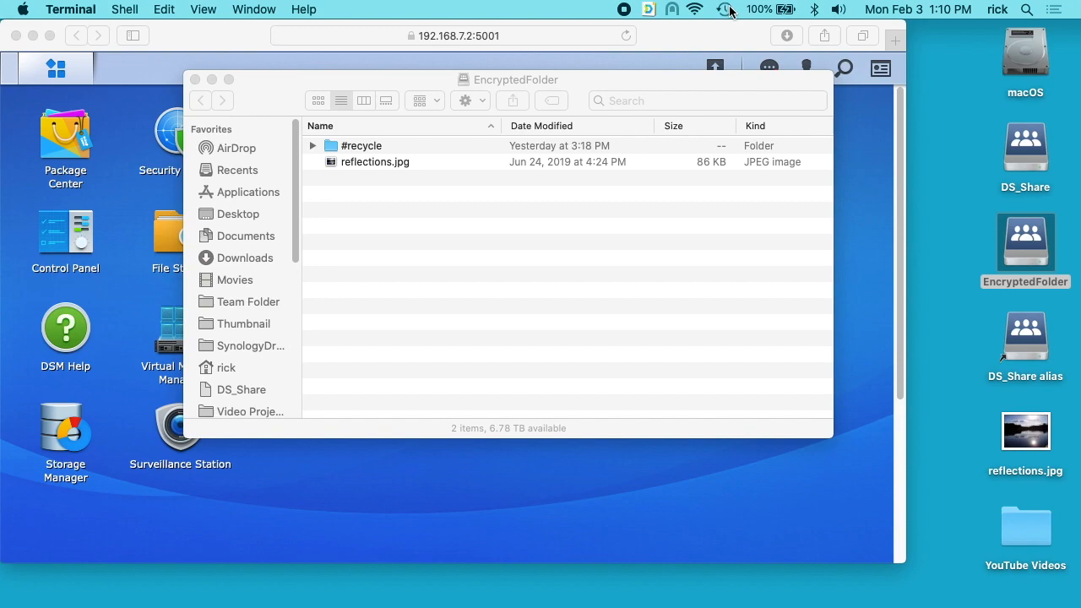
mouse_move(551, 116)
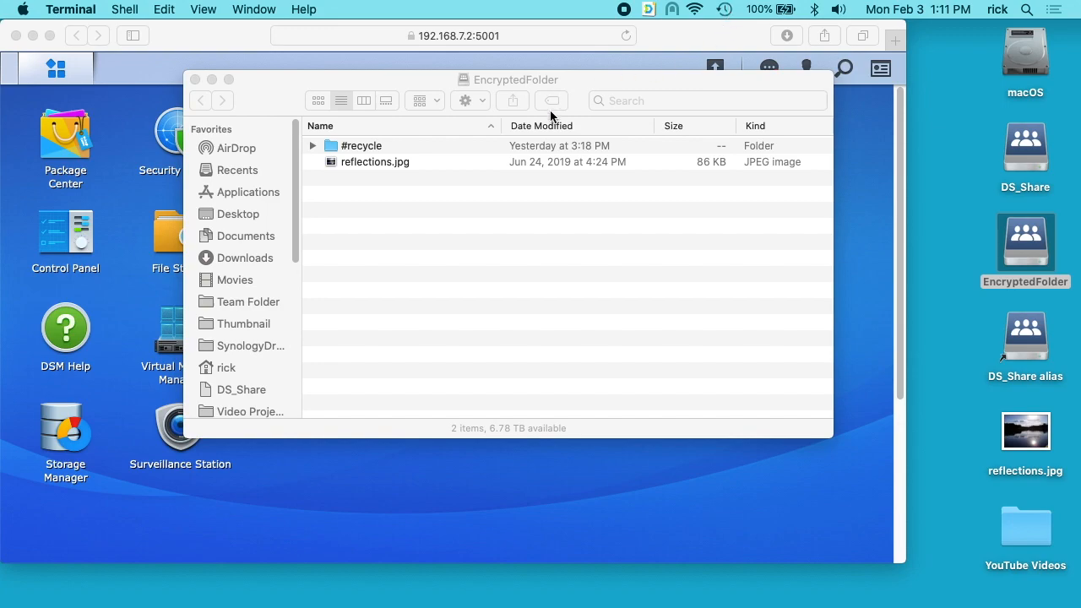
Step: Close the EncryptedFolder Finder window, leaving the Synology DSM desktop in front
left_click(196, 78)
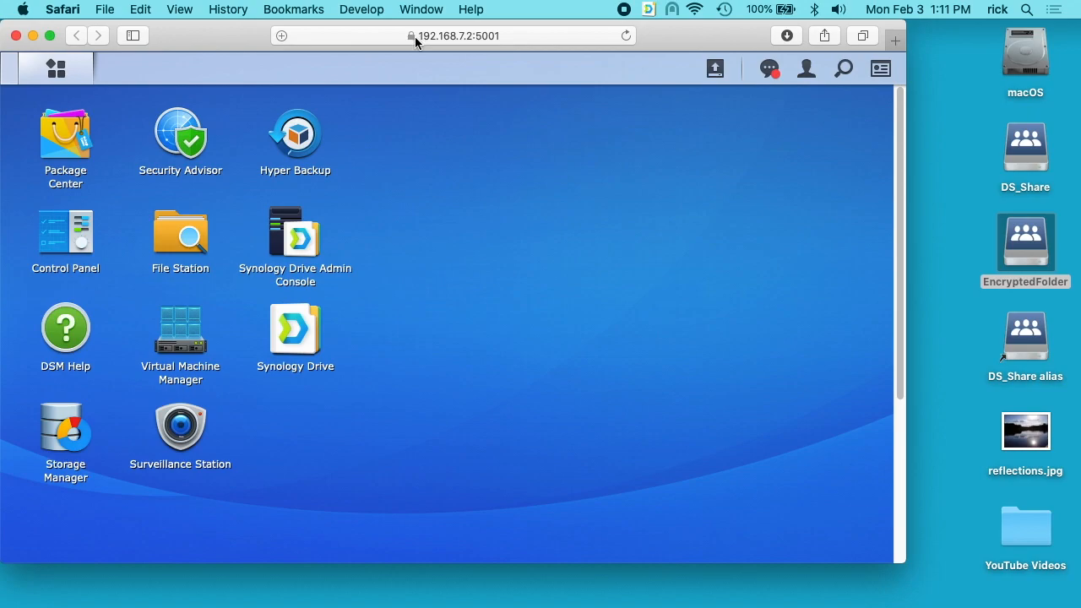
left_click(180, 235)
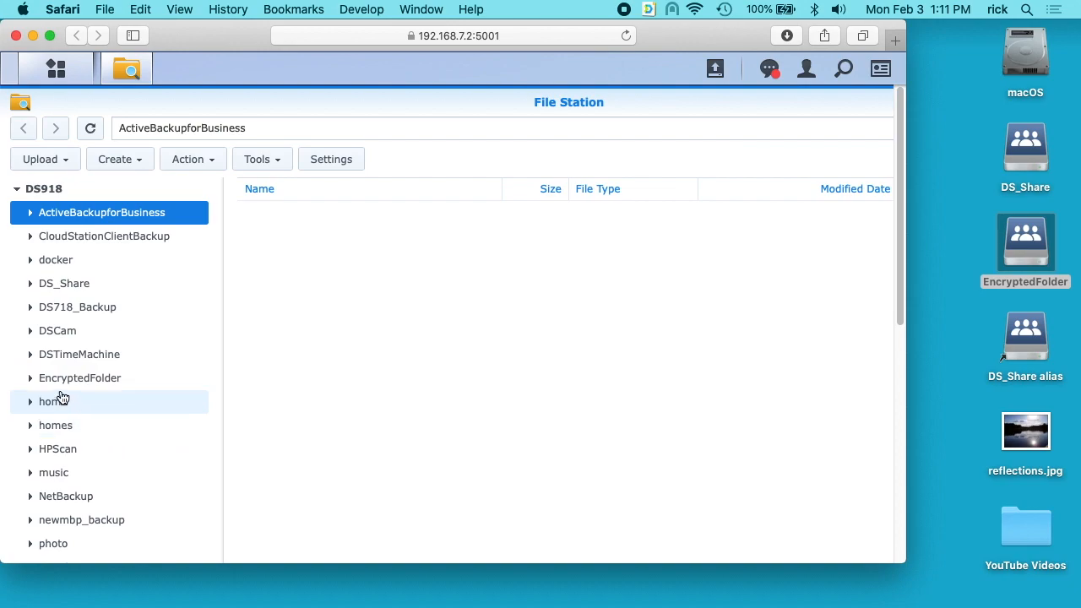
left_click(79, 378)
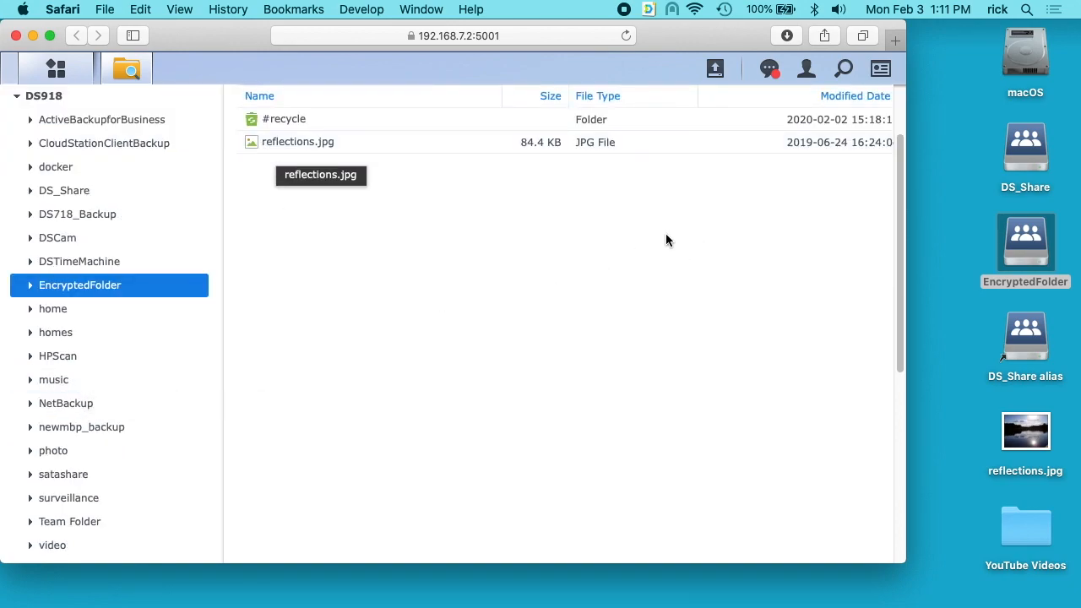
mouse_move(402, 268)
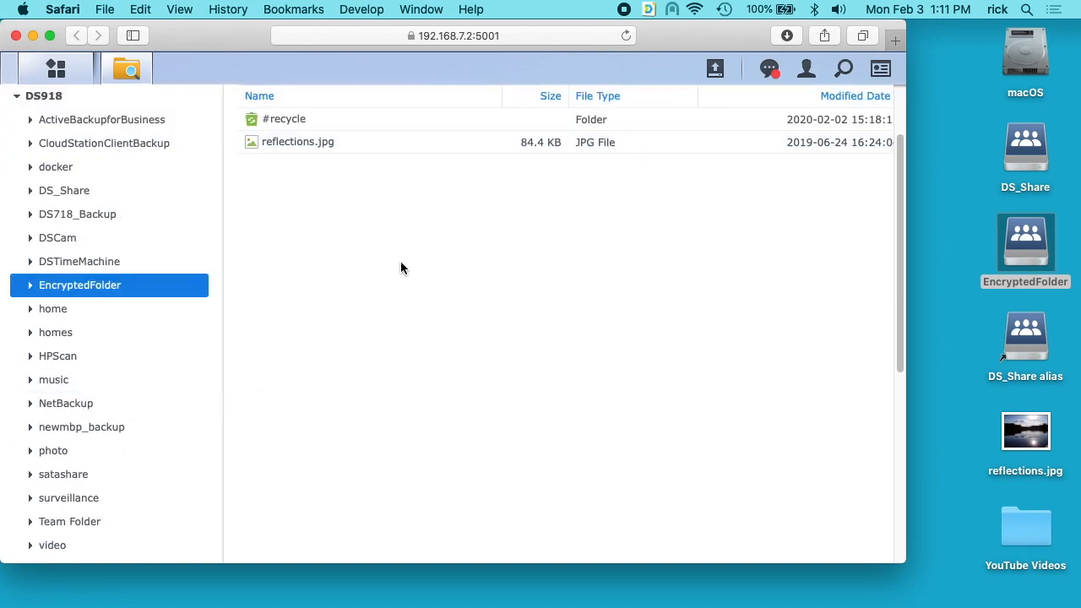
mouse_move(771, 306)
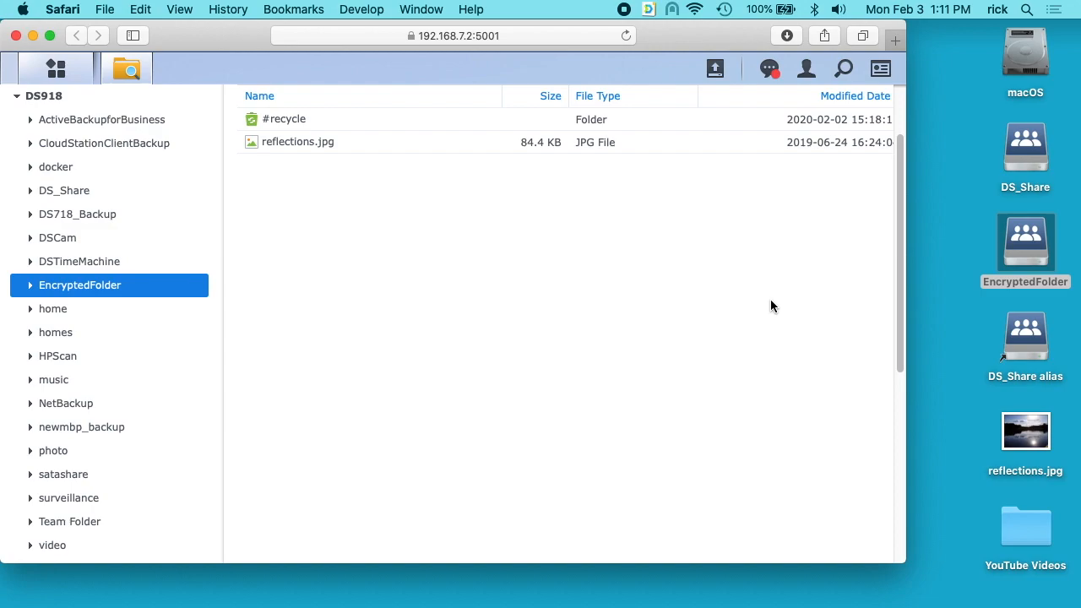
mouse_move(763, 311)
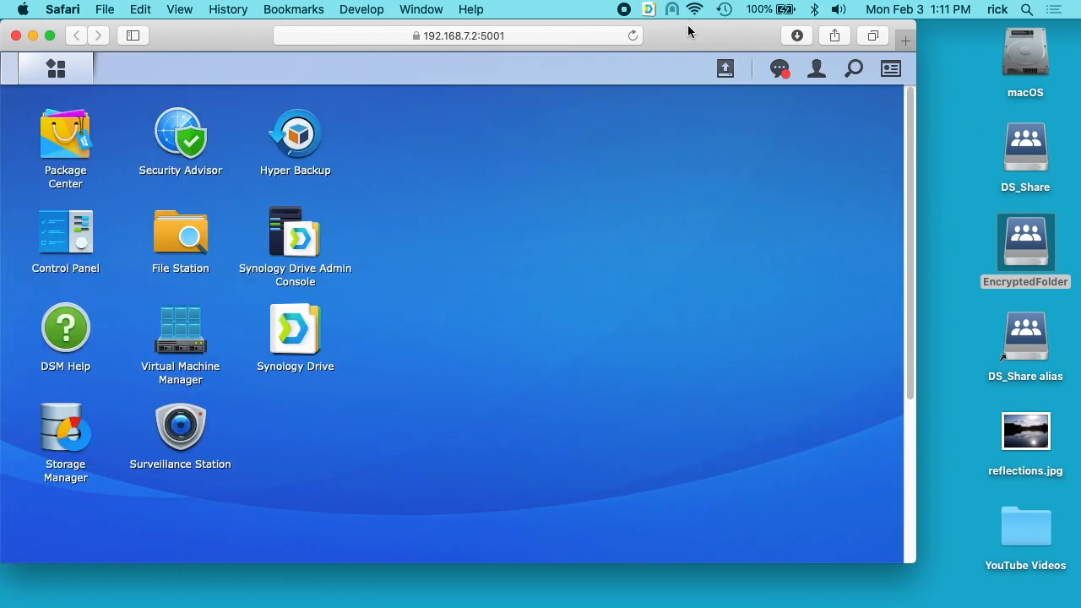
Step: Eject the EncryptedFolder and DS_Share network volumes from the desktop
right_click(1026, 245)
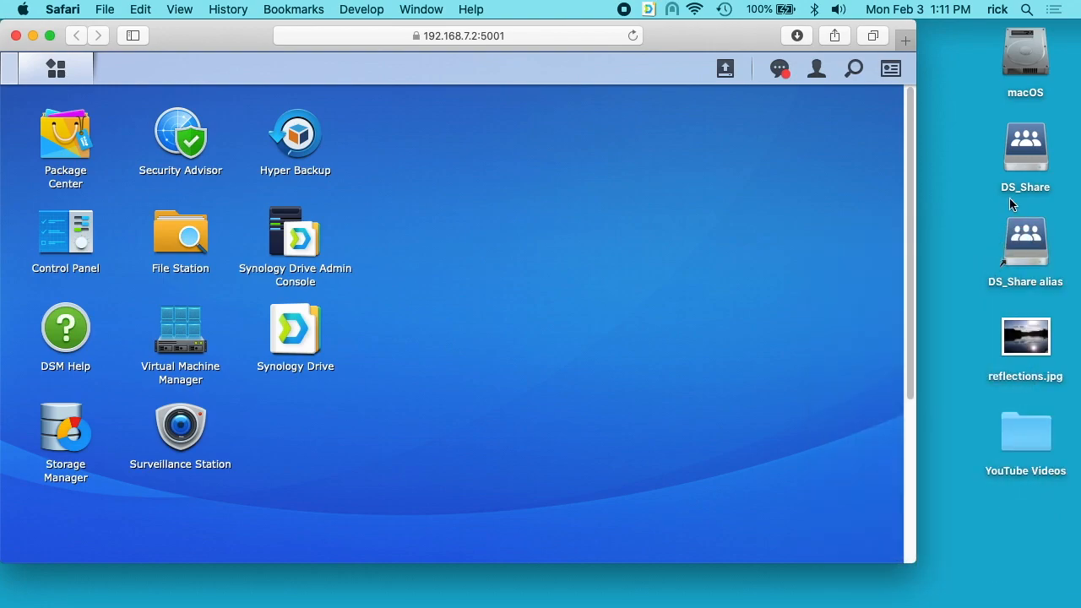
right_click(1025, 148)
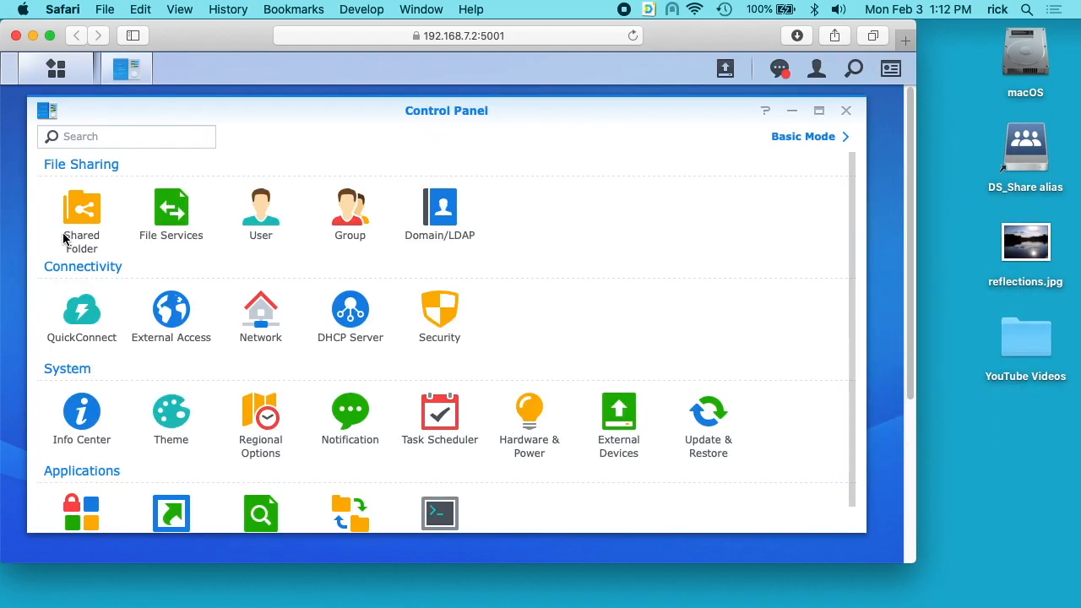
Step: In SMB Advanced Settings set transport encryption from Force back to Auto, enable opportunistic locking, and apply
left_click(170, 211)
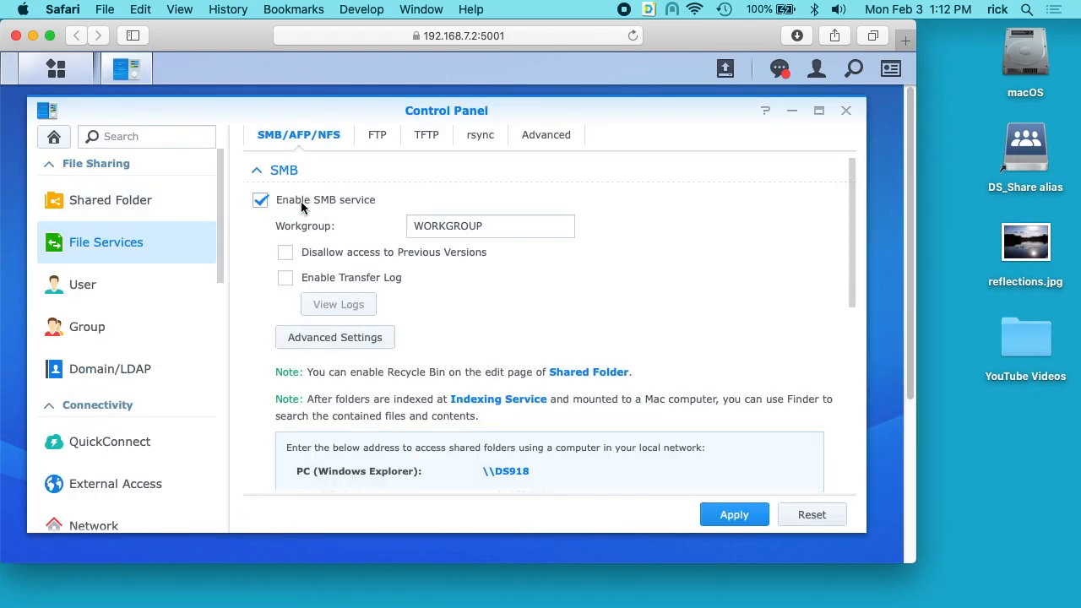
left_click(335, 337)
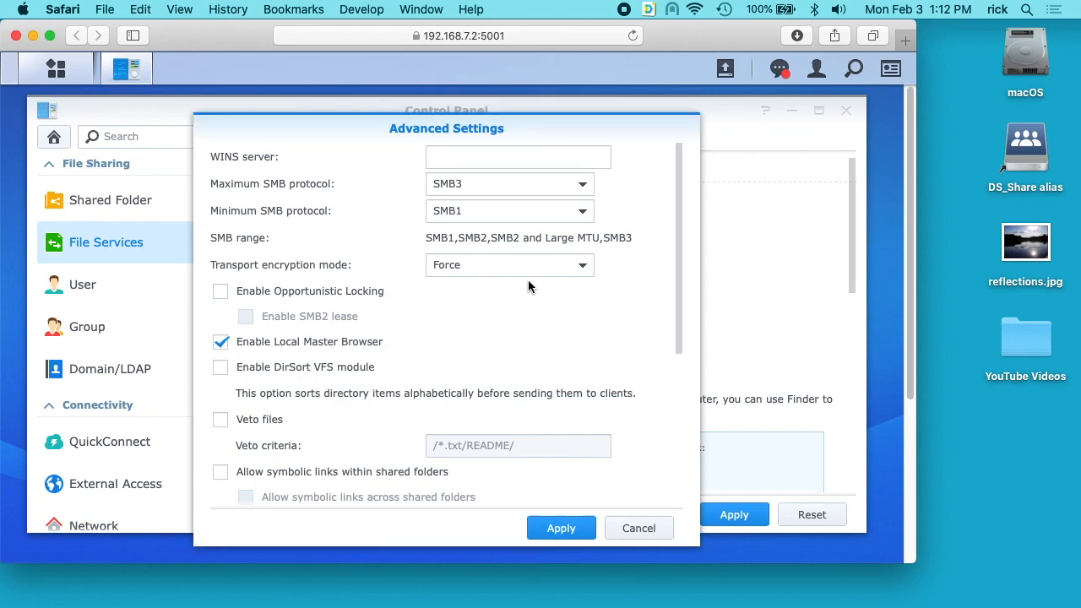
left_click(509, 264)
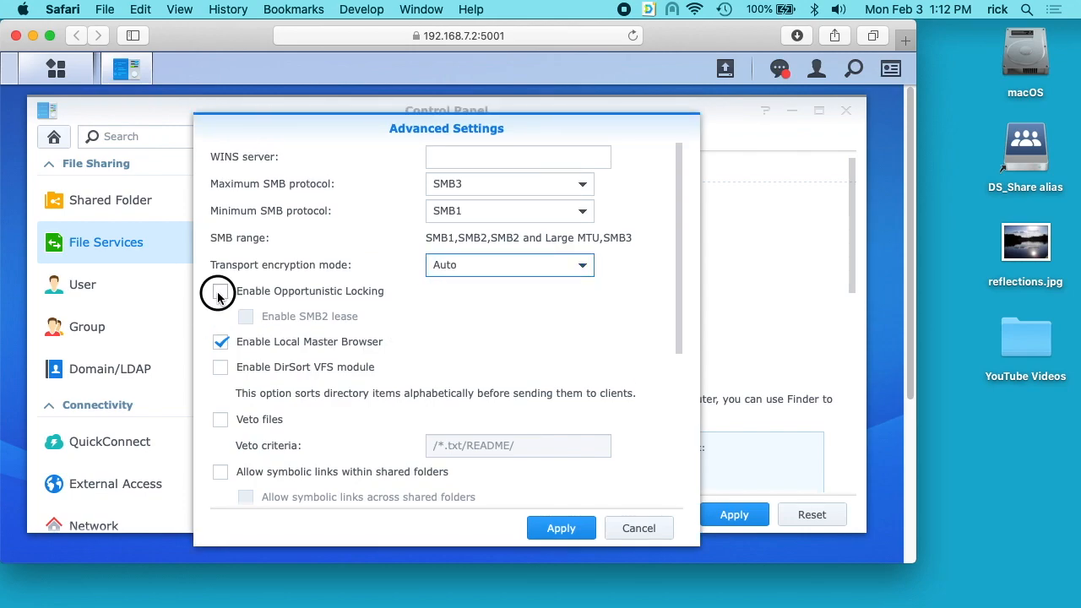
left_click(220, 291)
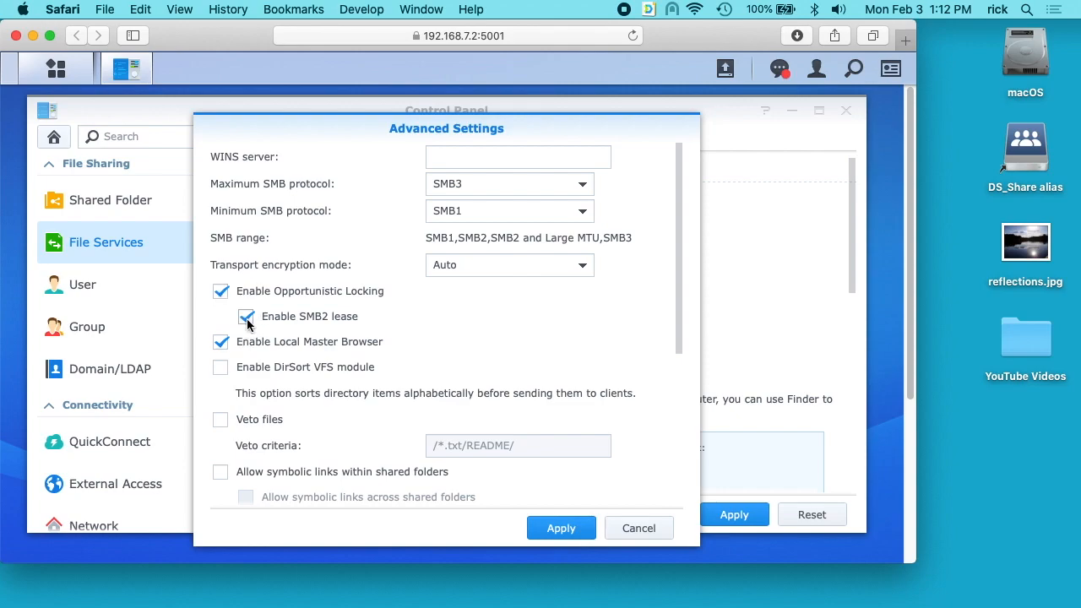
mouse_move(321, 304)
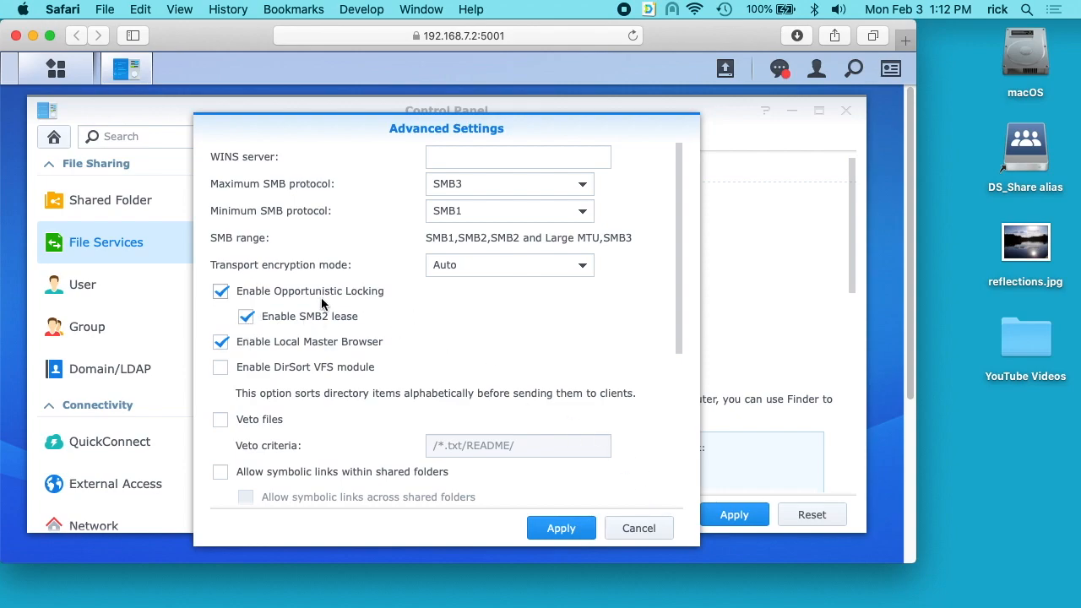
mouse_move(555, 336)
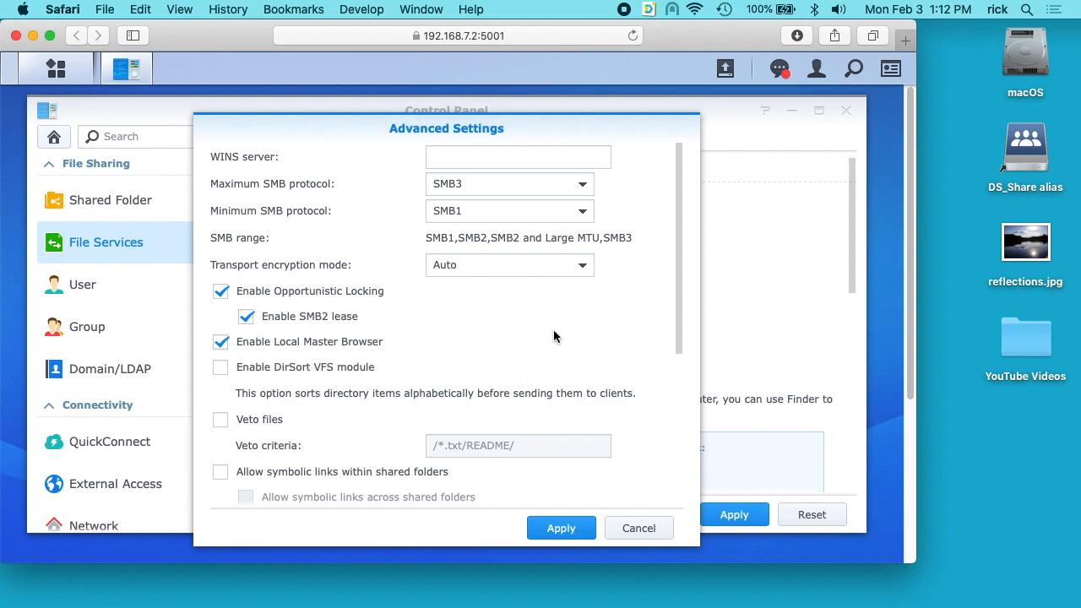
mouse_move(565, 367)
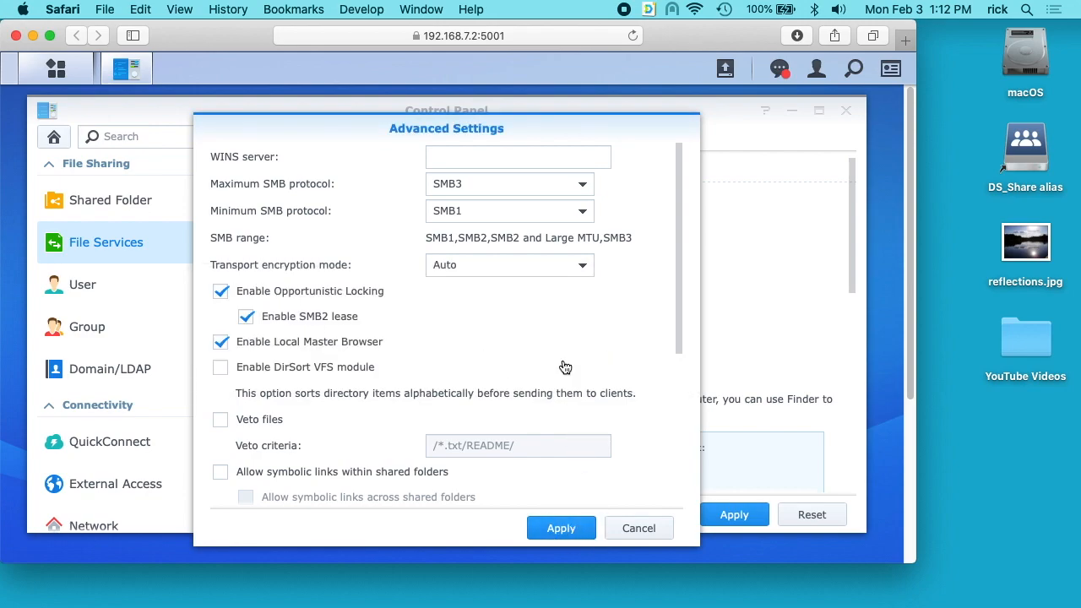
left_click(638, 528)
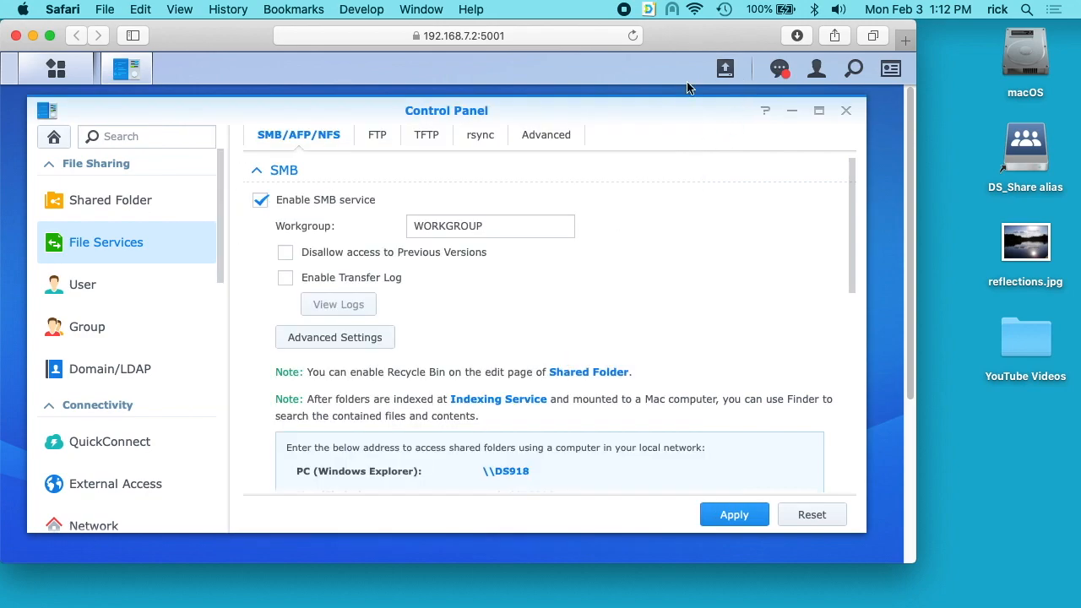
mouse_move(696, 317)
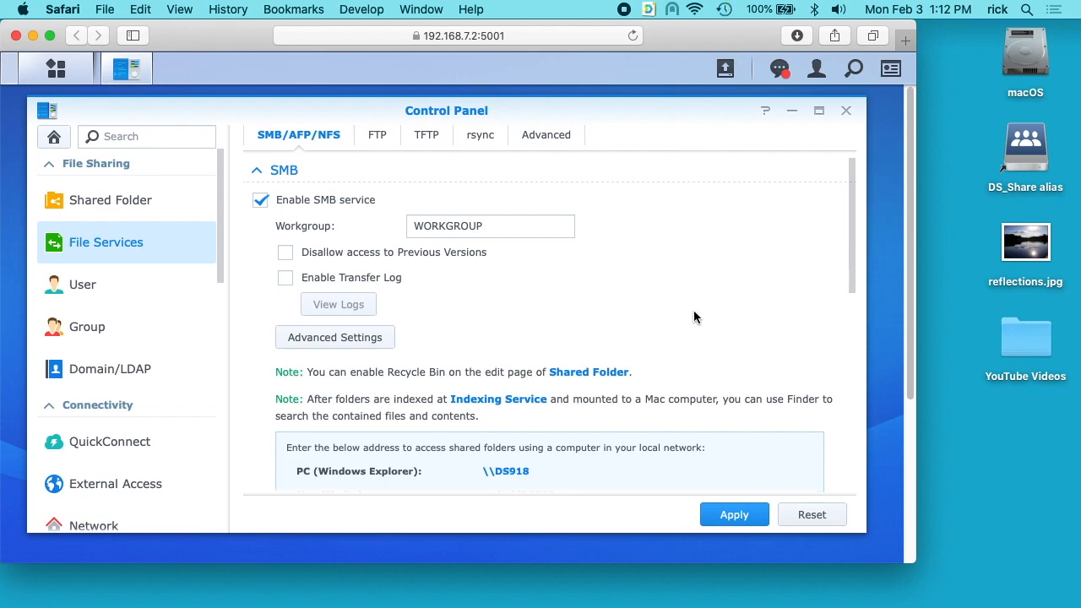
Step: Apply the File Services settings (no further changes) and close Control Panel
left_click(733, 514)
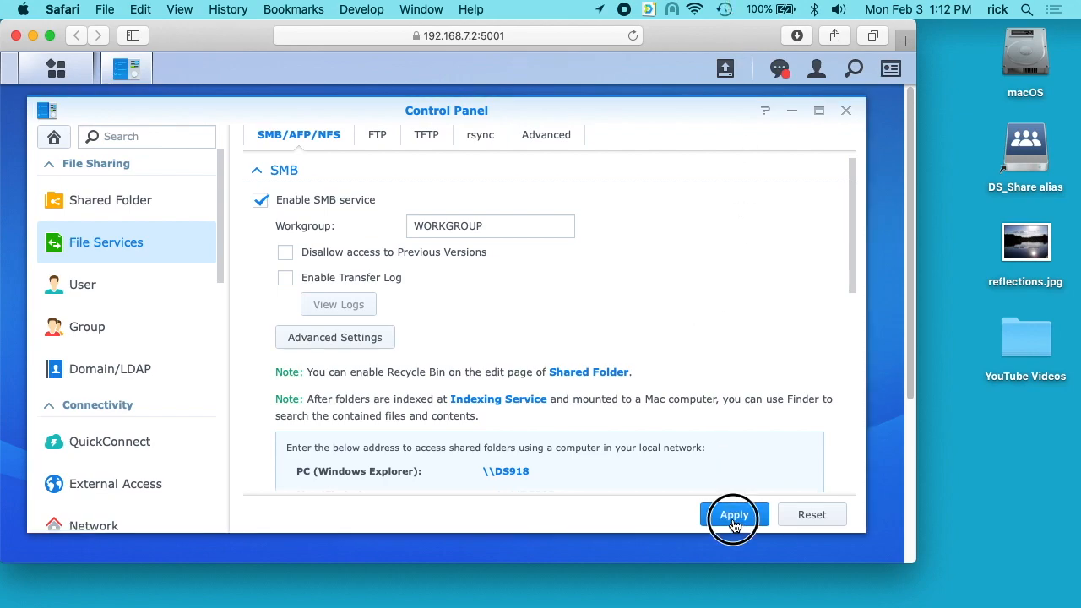
left_click(734, 514)
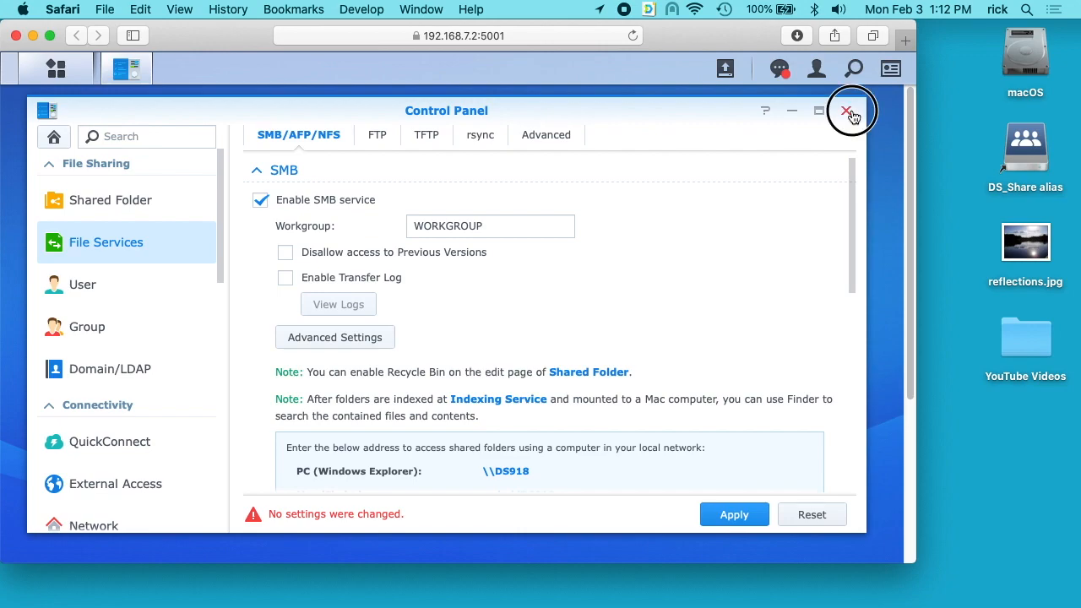
left_click(847, 110)
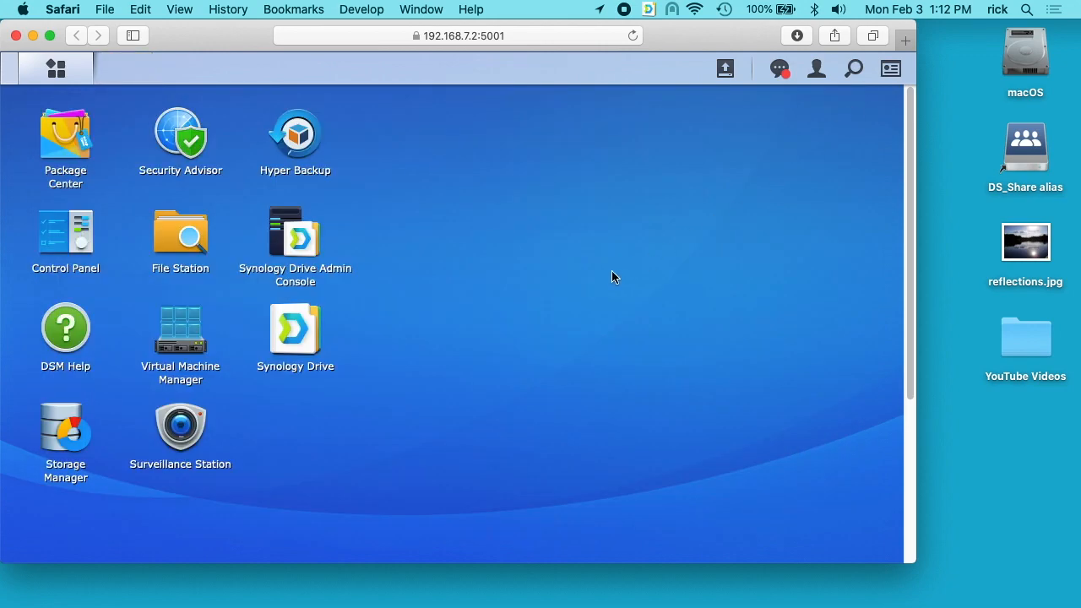